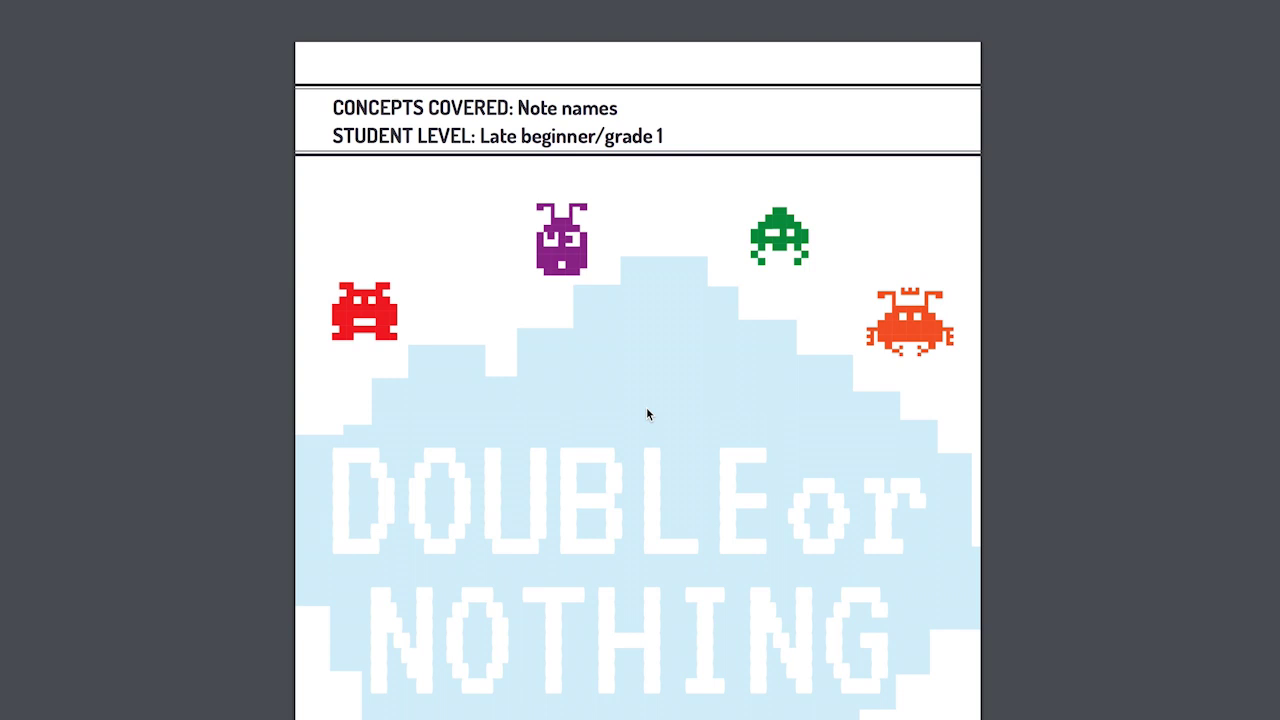
pyautogui.moveTo(1134, 458)
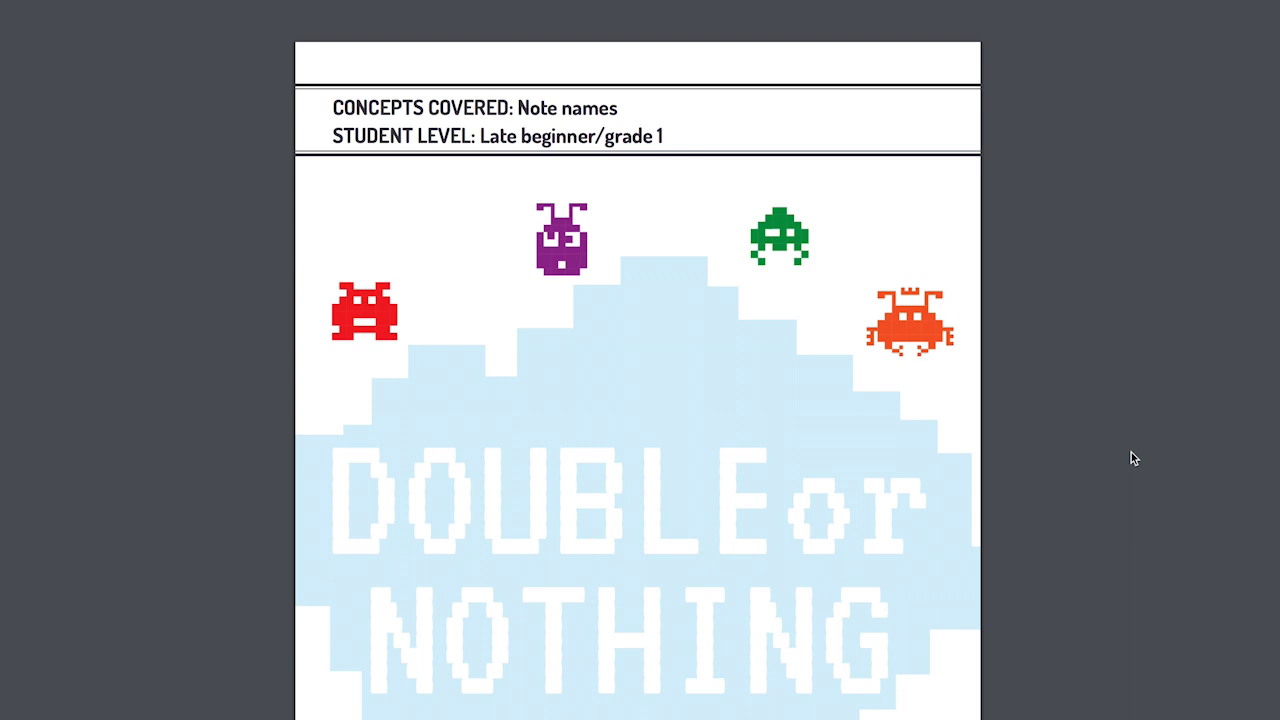
pyautogui.moveTo(1135, 463)
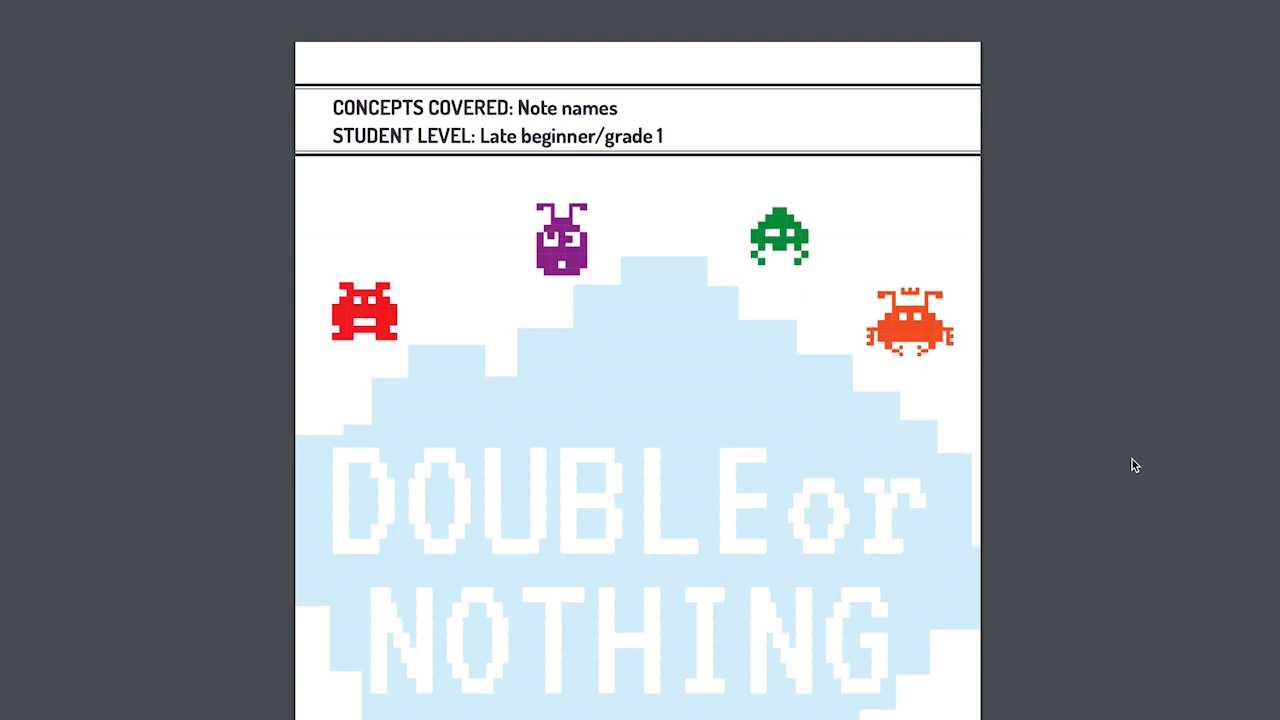
pyautogui.moveTo(772, 28)
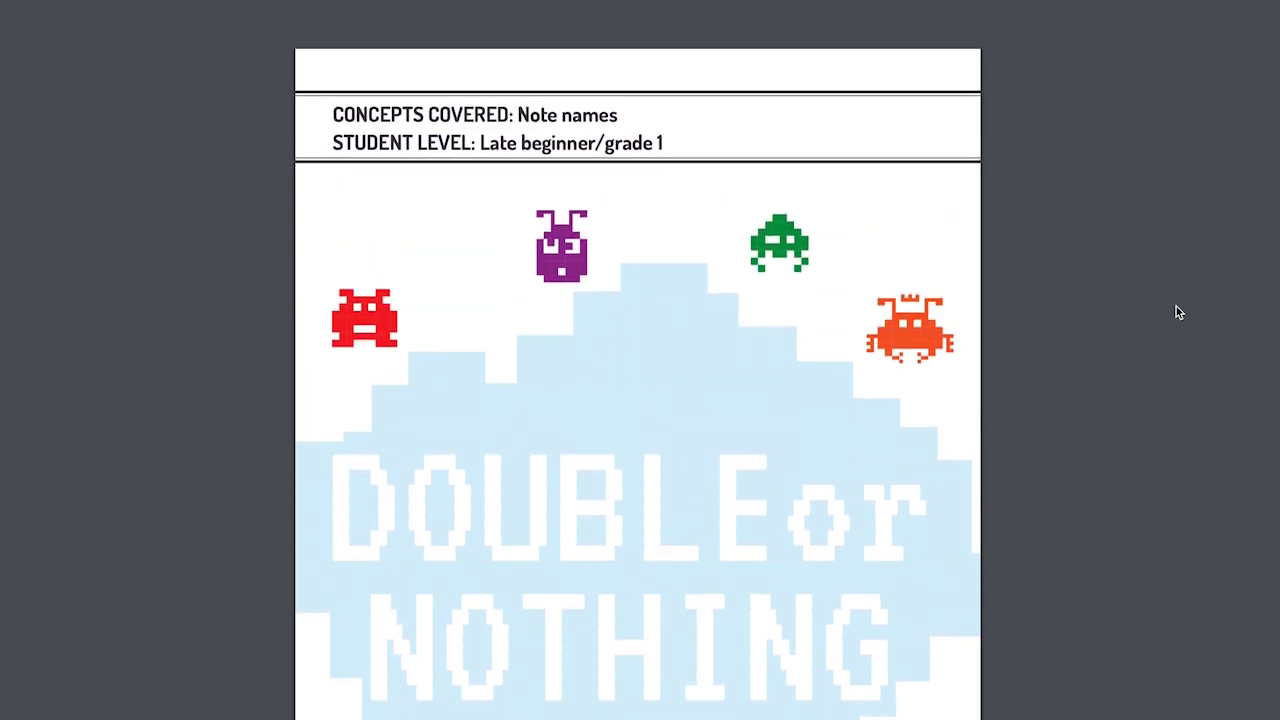
# Scroll down to page 2 of 10, the How to Play instructions.
pyautogui.scroll(-3)
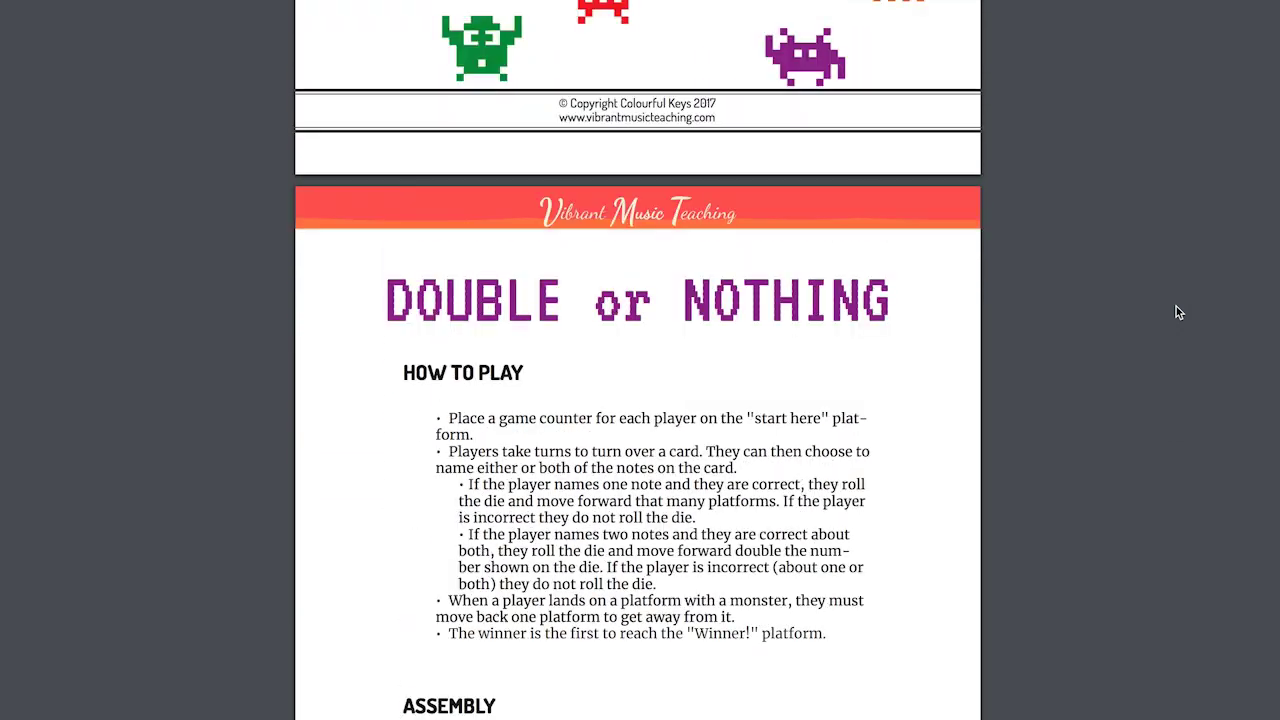
pyautogui.scroll(-3)
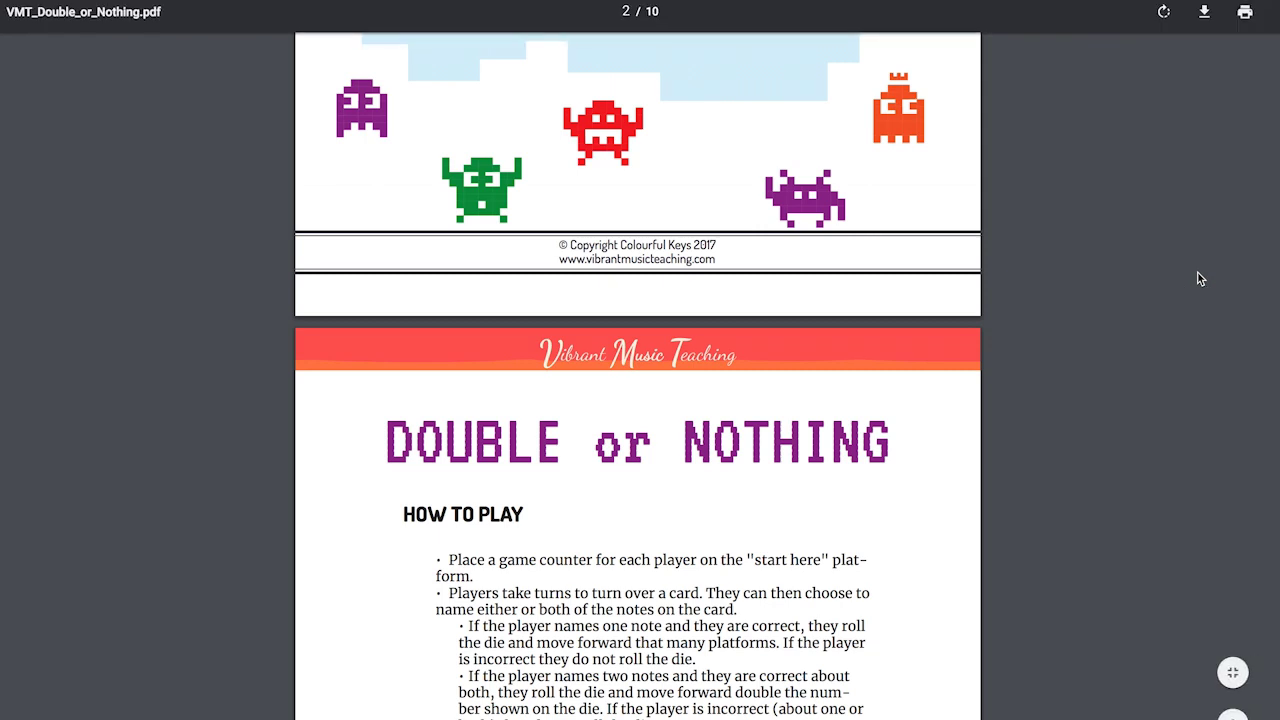
# Print a custom page range of 3-4, the two game board pages.
pyautogui.click(1233, 12)
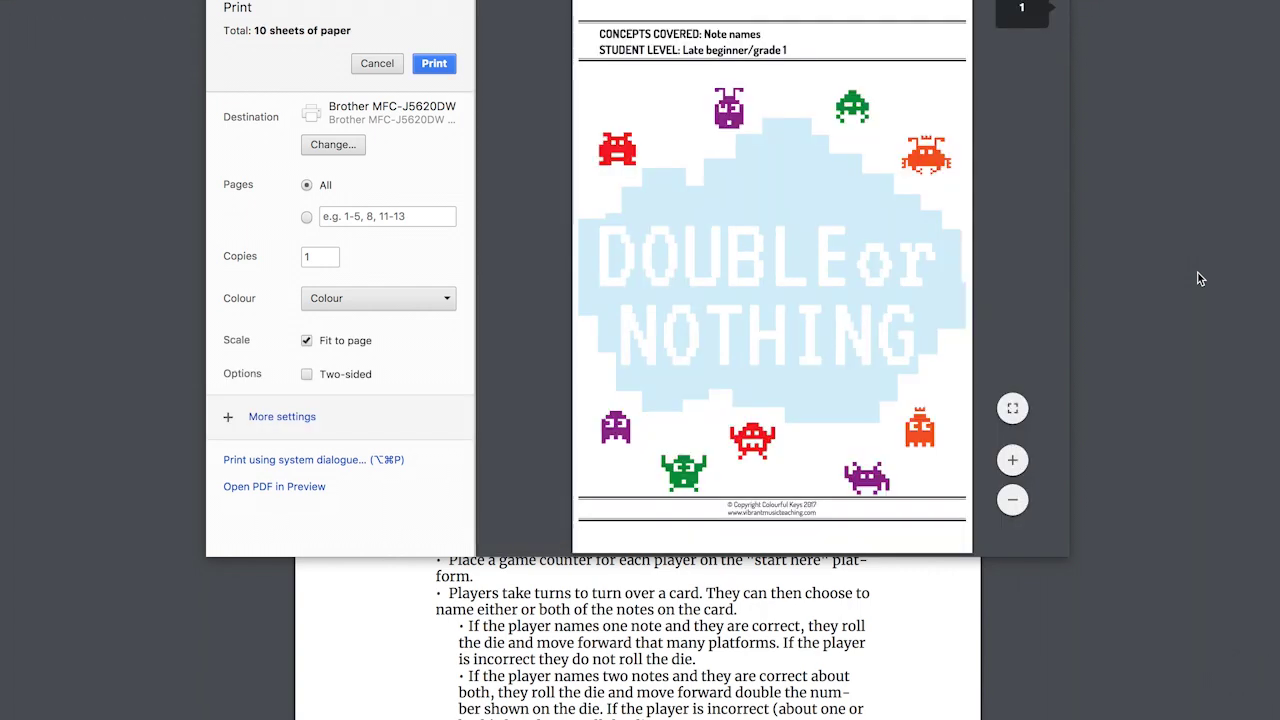
pyautogui.moveTo(643, 128)
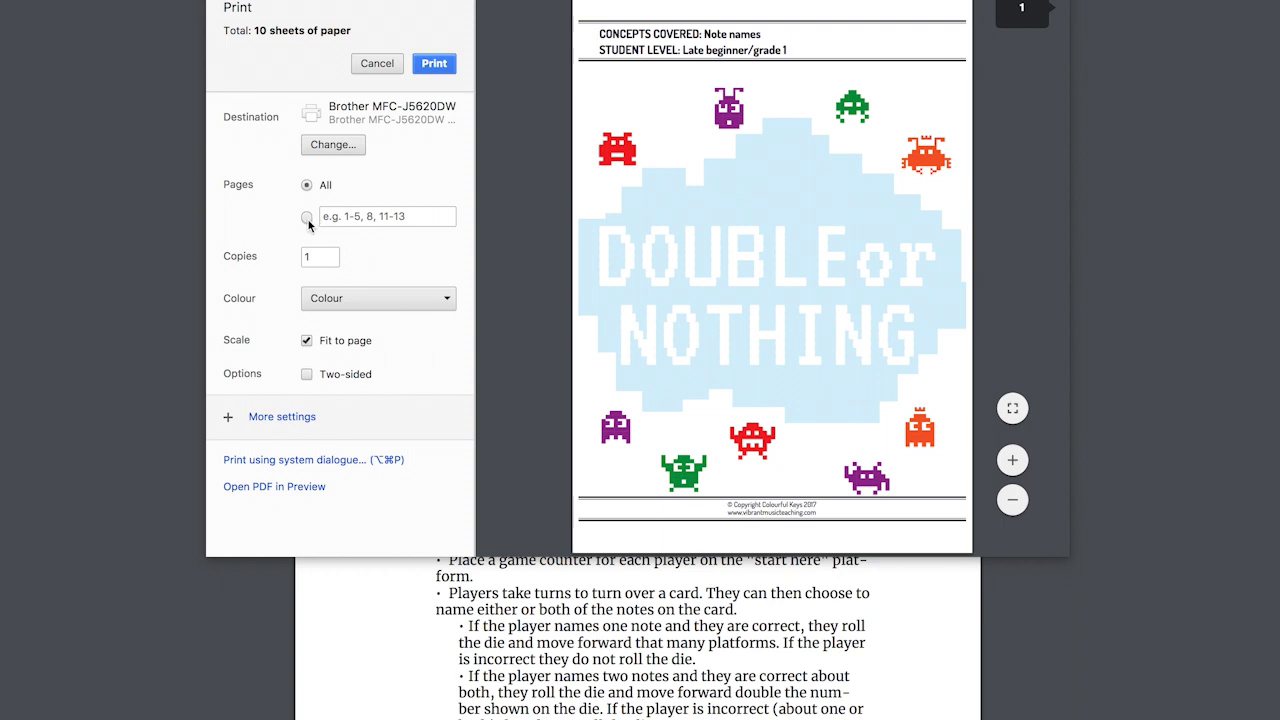
pyautogui.write('3-4')
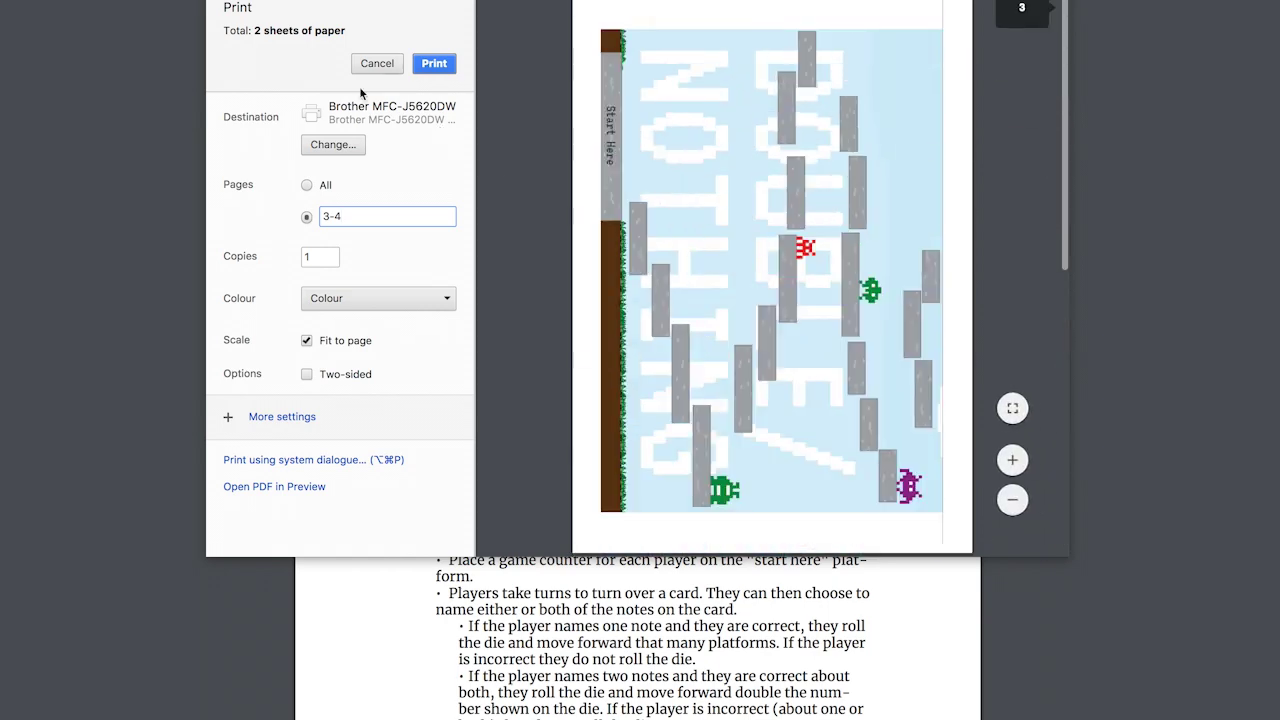
pyautogui.moveTo(434, 63)
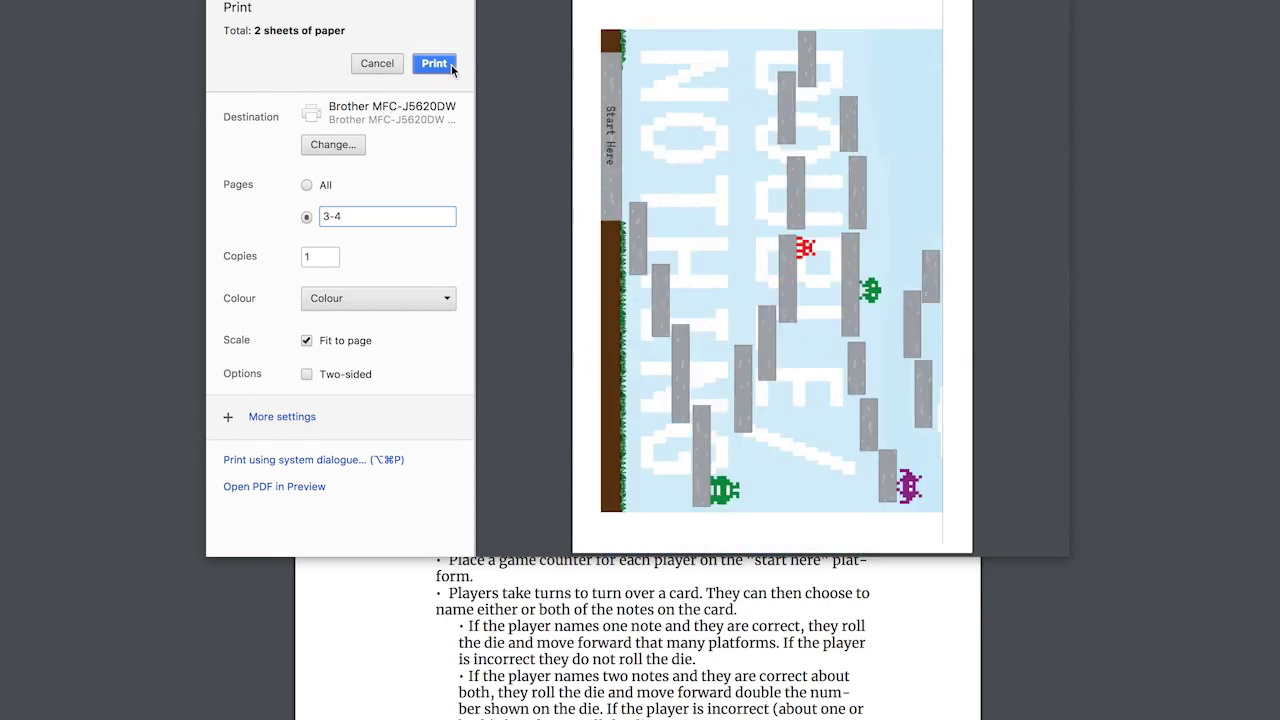
pyautogui.click(377, 63)
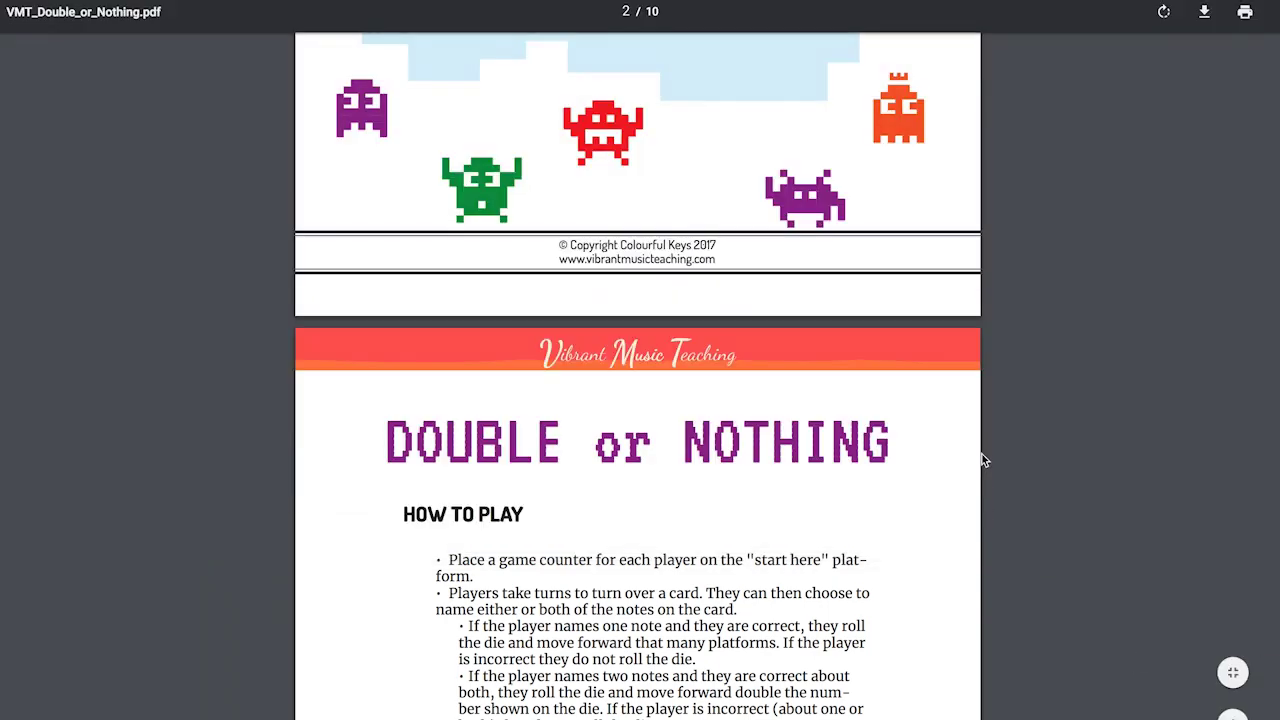
pyautogui.scroll(-3)
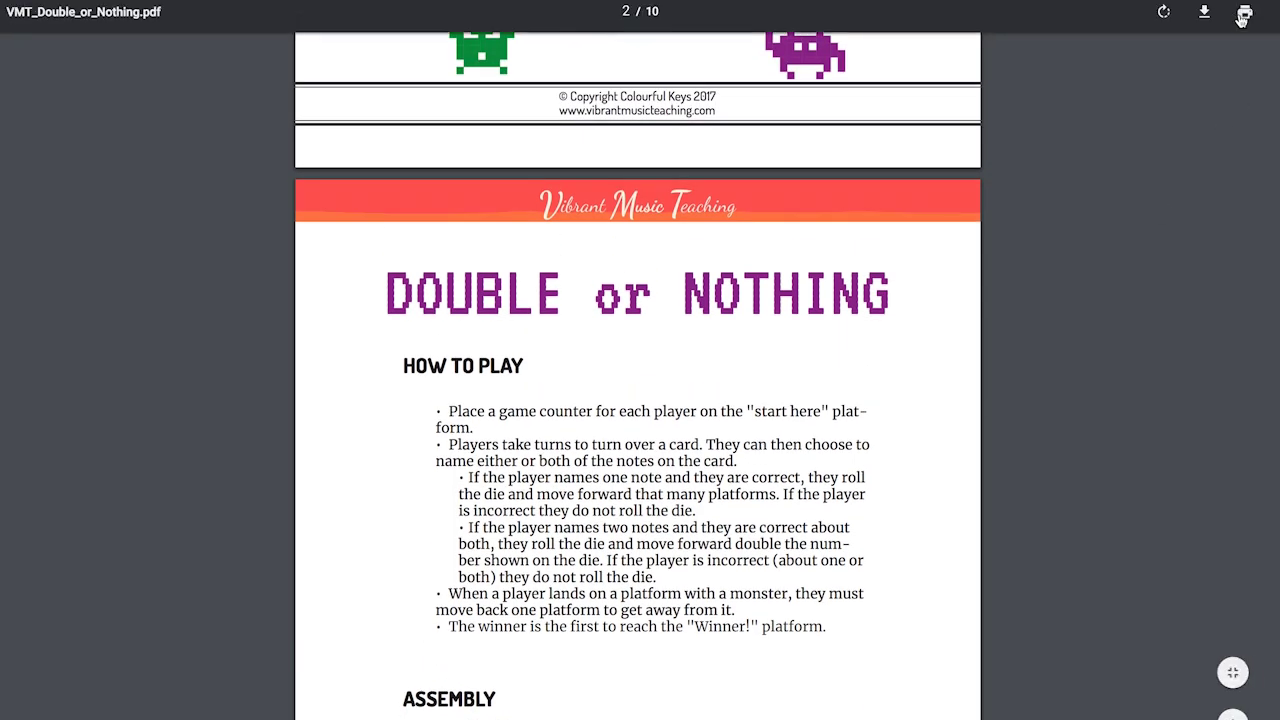
# Reopen print settings with pages 5-10, two-sided, and More settings expanded.
pyautogui.click(1241, 12)
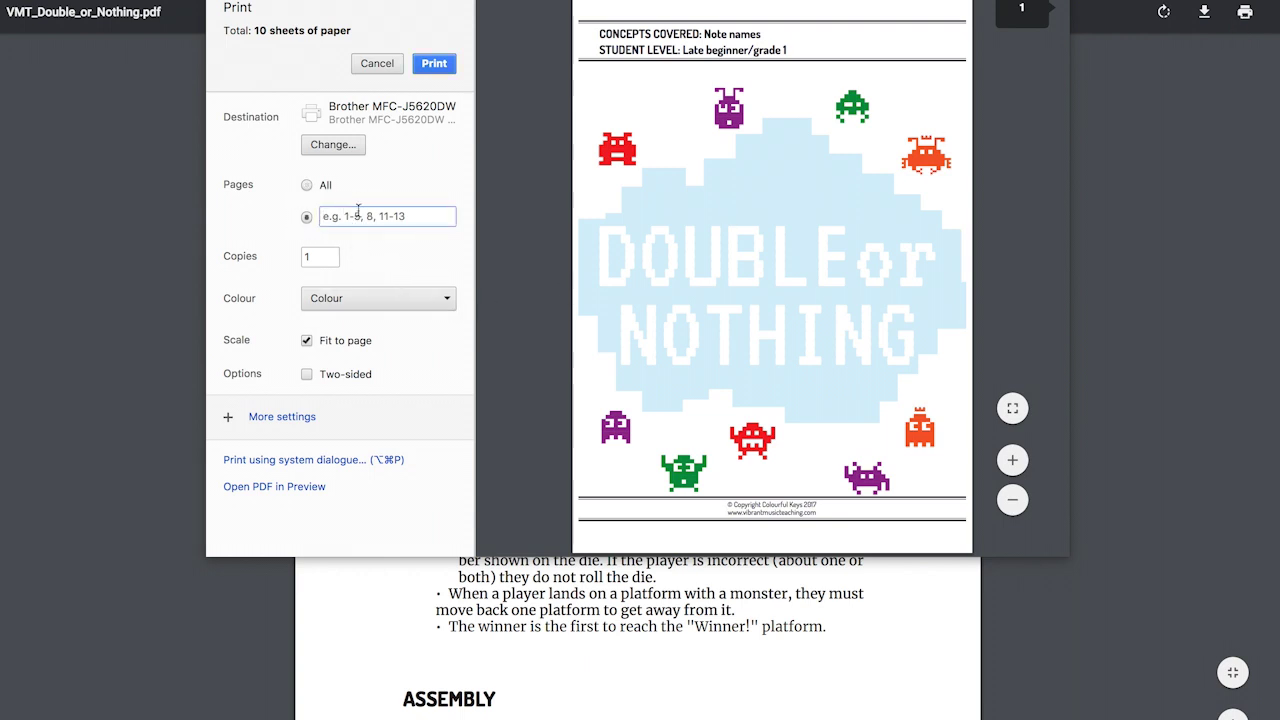
pyautogui.write('5-10')
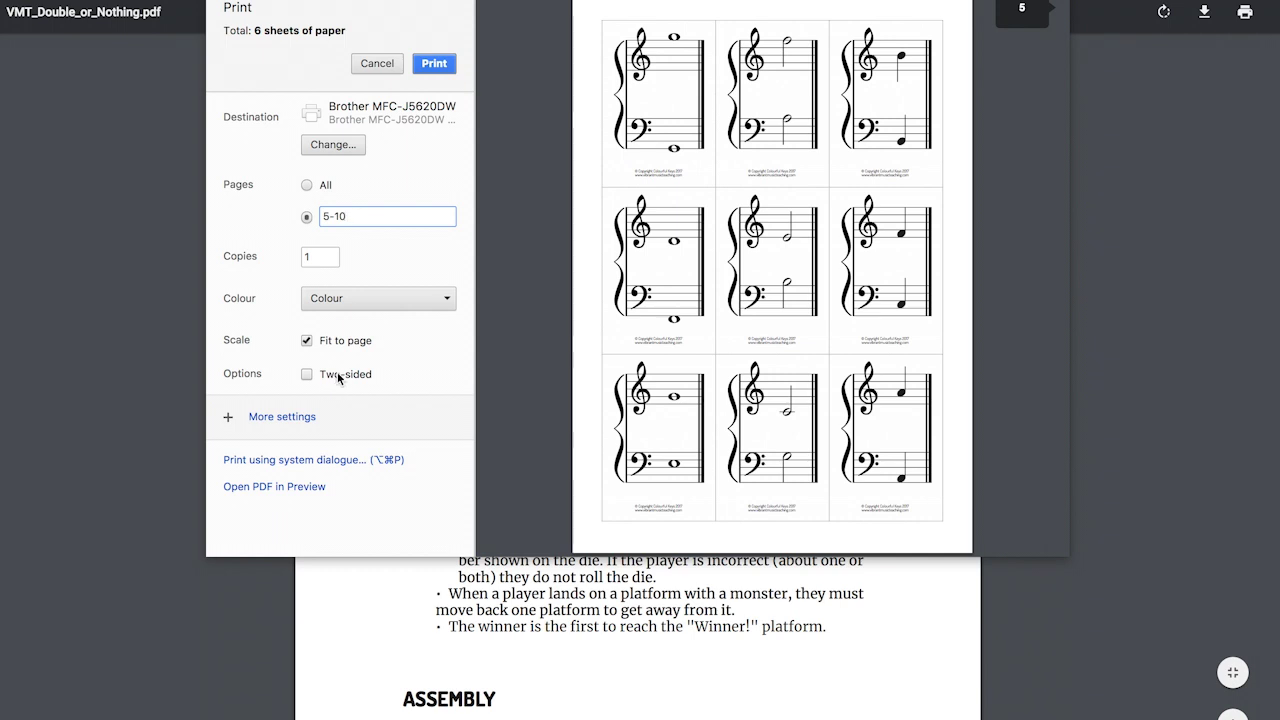
pyautogui.click(306, 373)
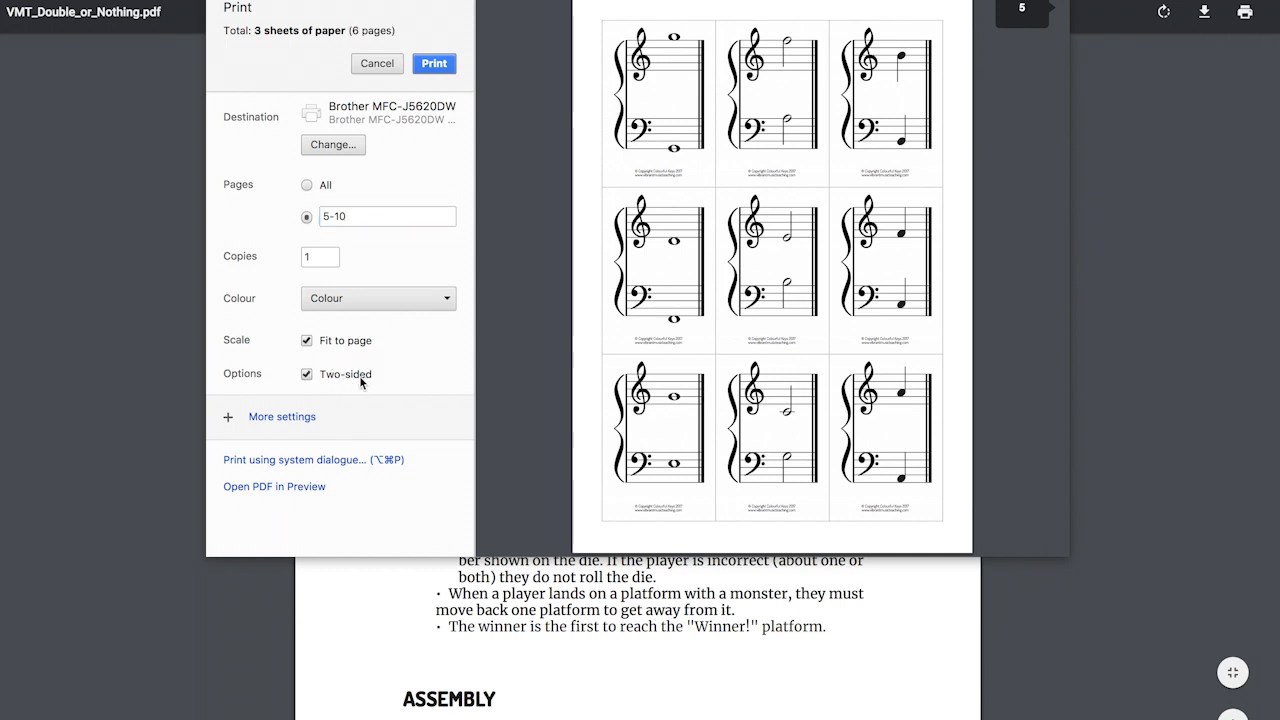
pyautogui.click(281, 416)
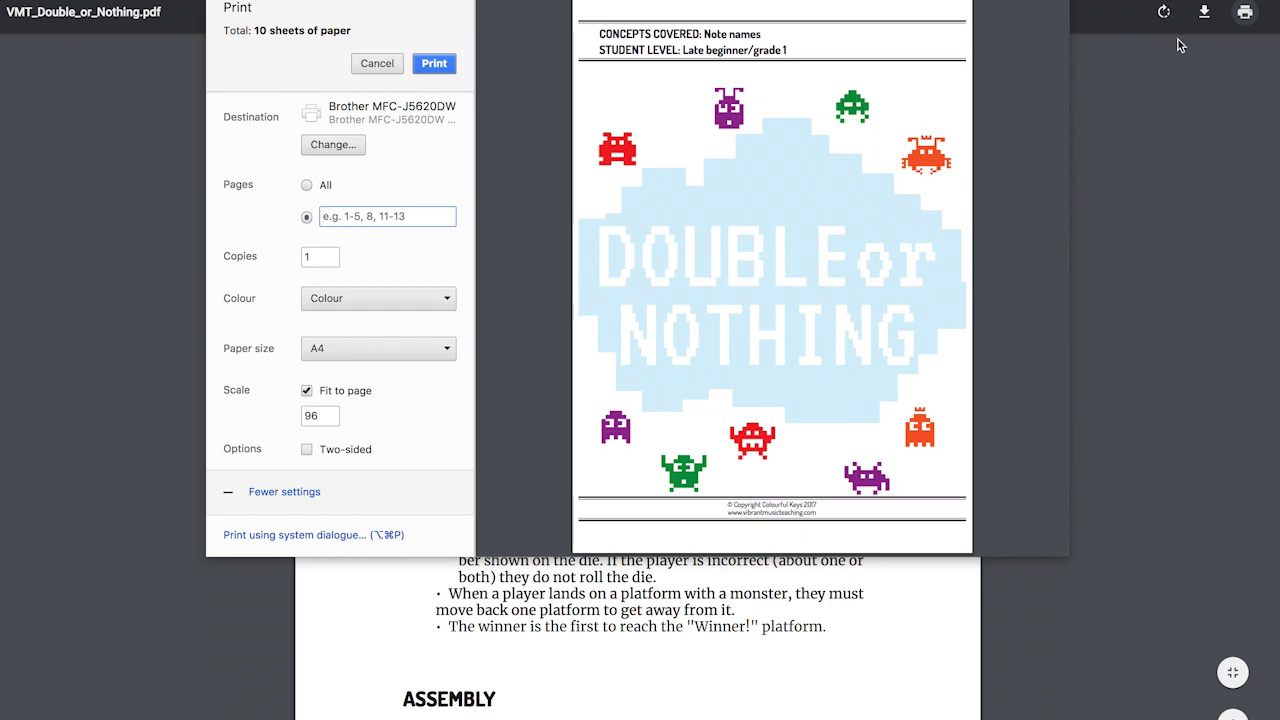
pyautogui.moveTo(760, 392)
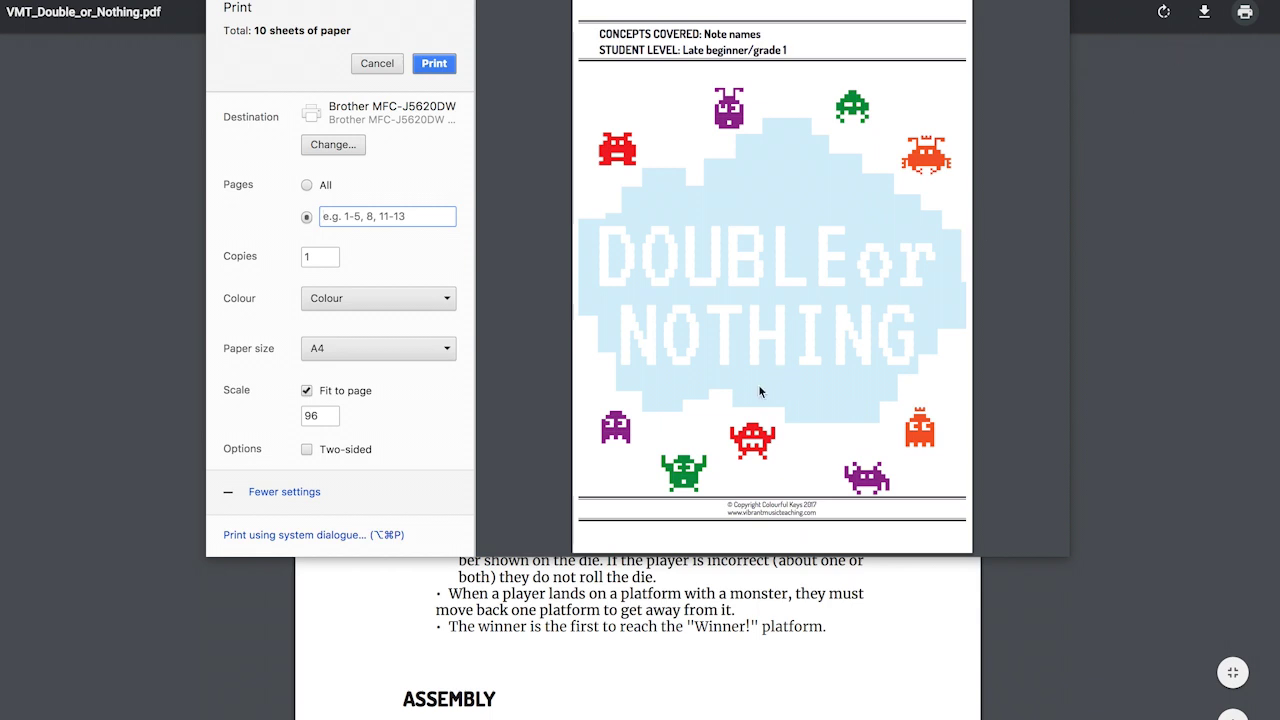
pyautogui.moveTo(763, 473)
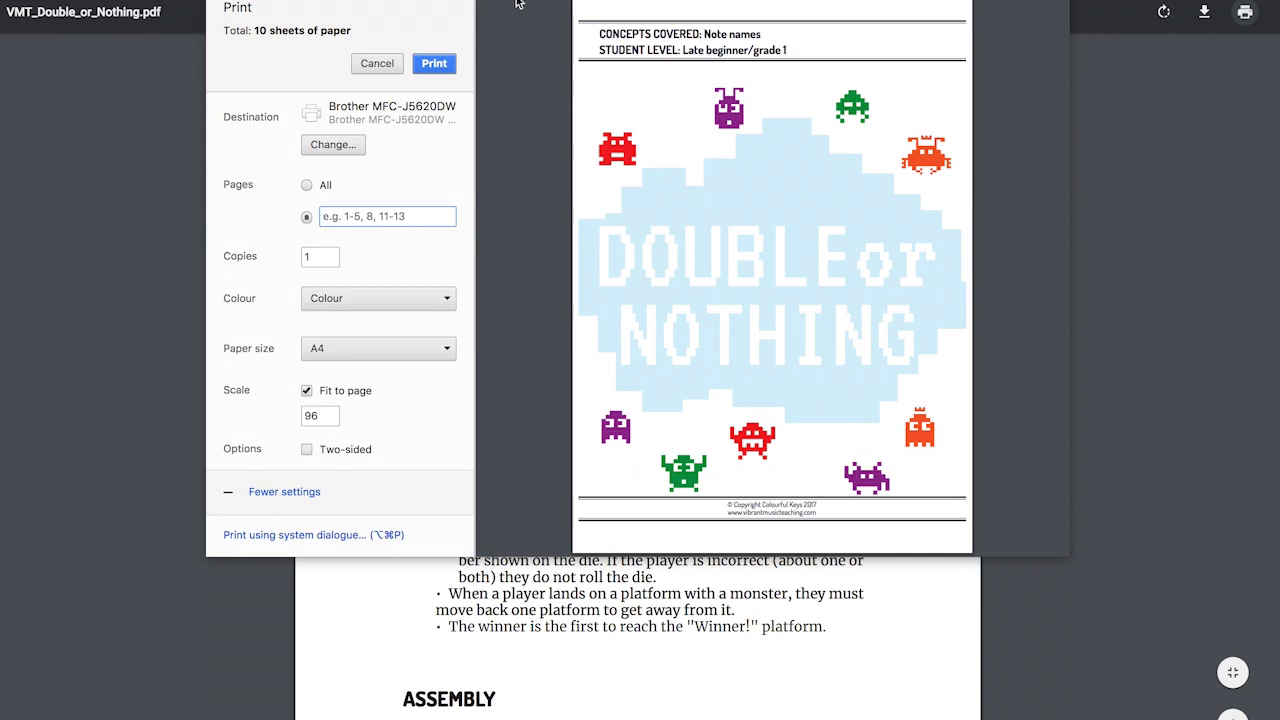
pyautogui.moveTo(430, 148)
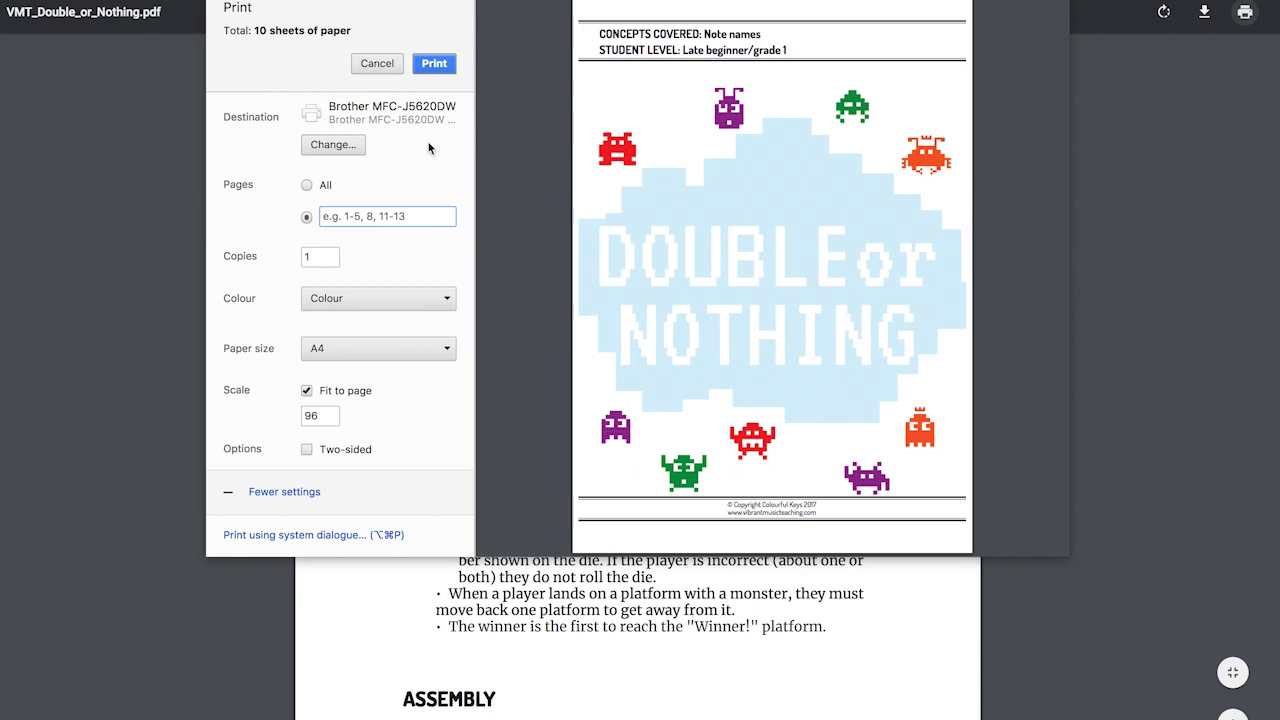
pyautogui.moveTo(387, 251)
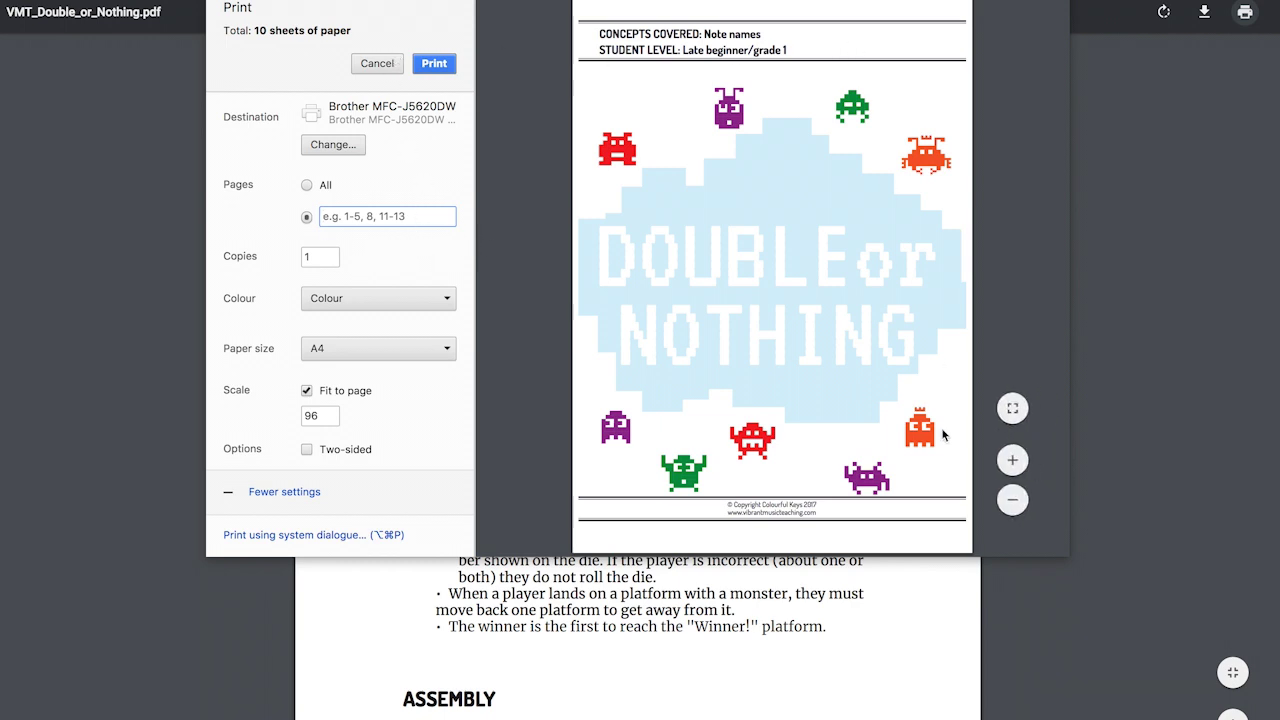
pyautogui.moveTo(1015, 240)
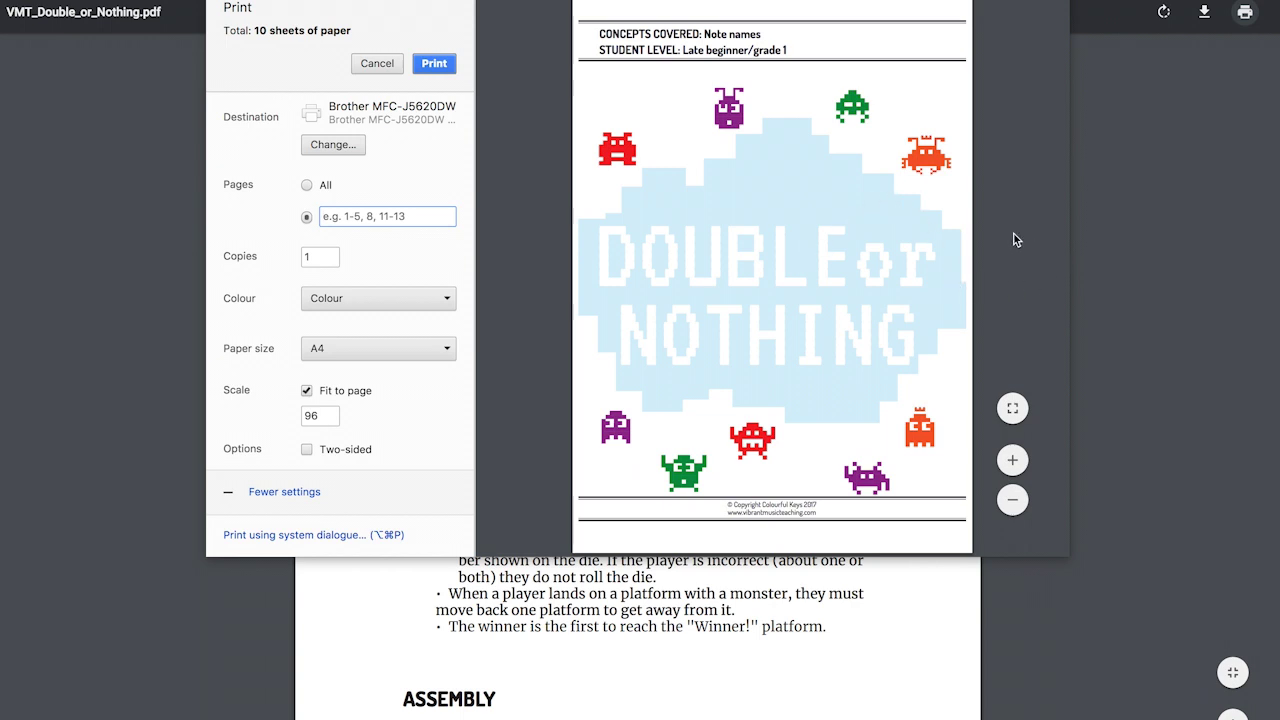
pyautogui.moveTo(380, 265)
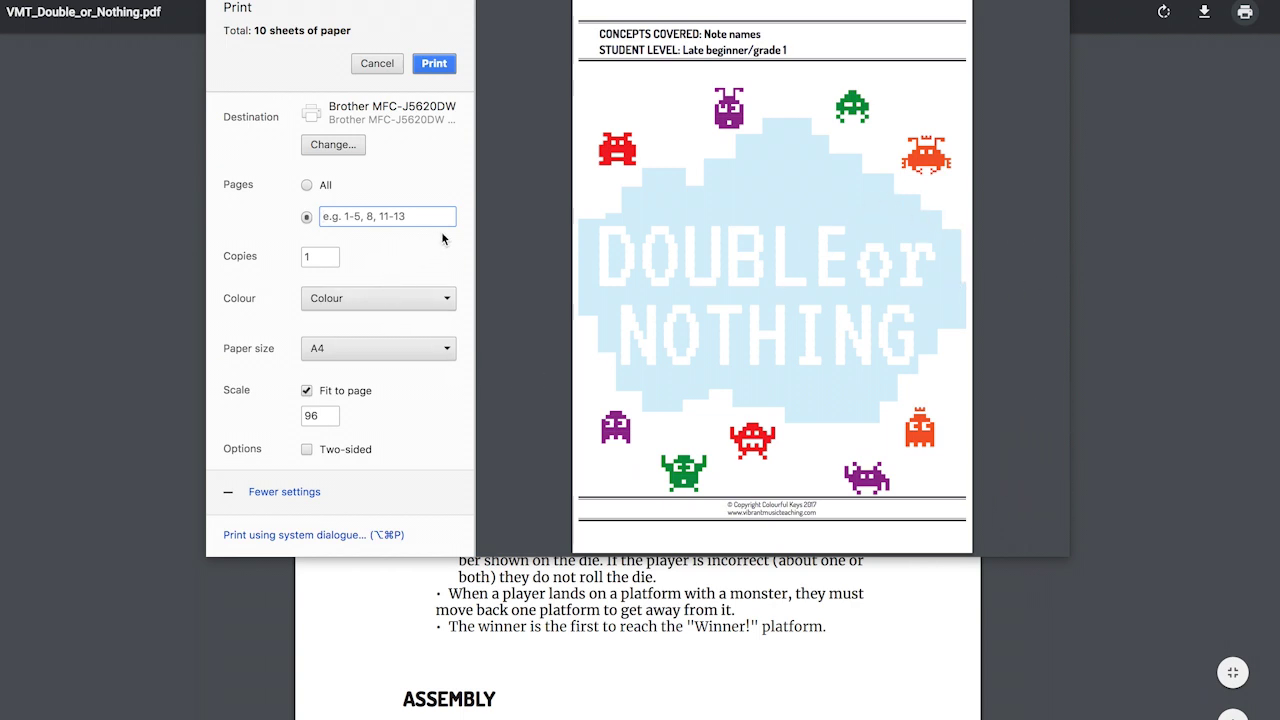
pyautogui.moveTo(420, 234)
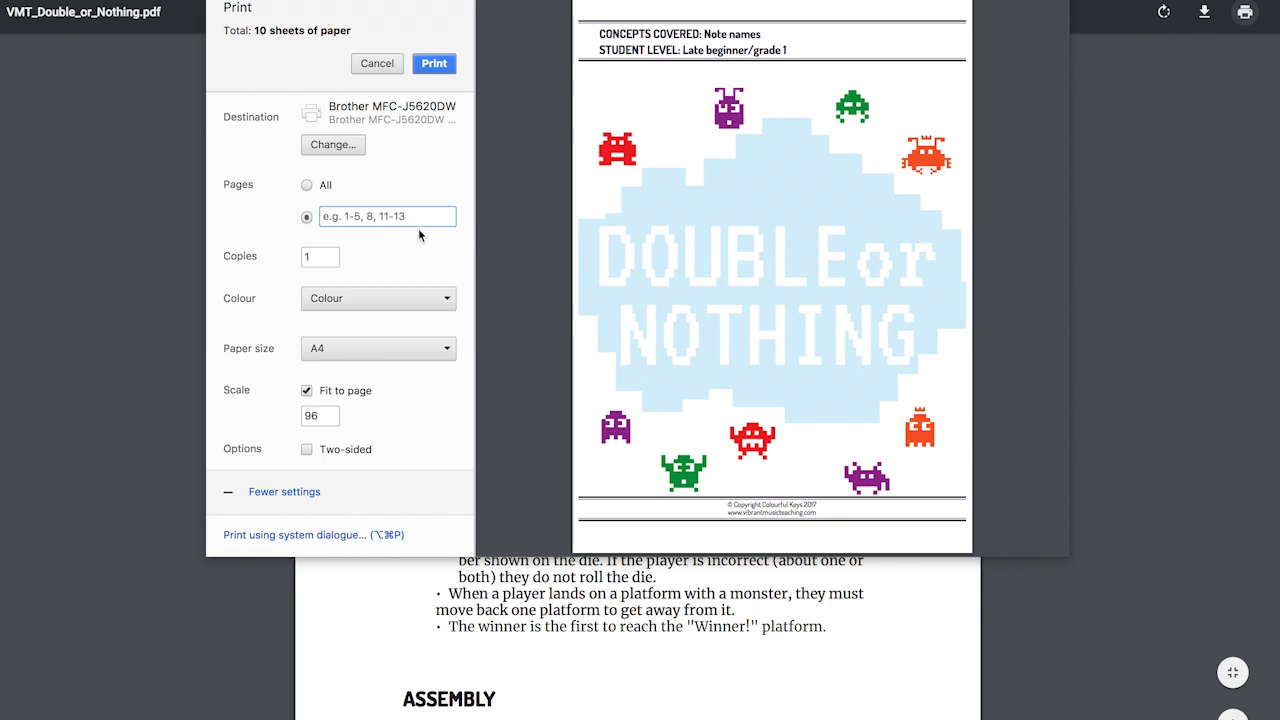
# Enter 5,7,9 as the page range, giving three sheets of card fronts.
pyautogui.write('5,7,')
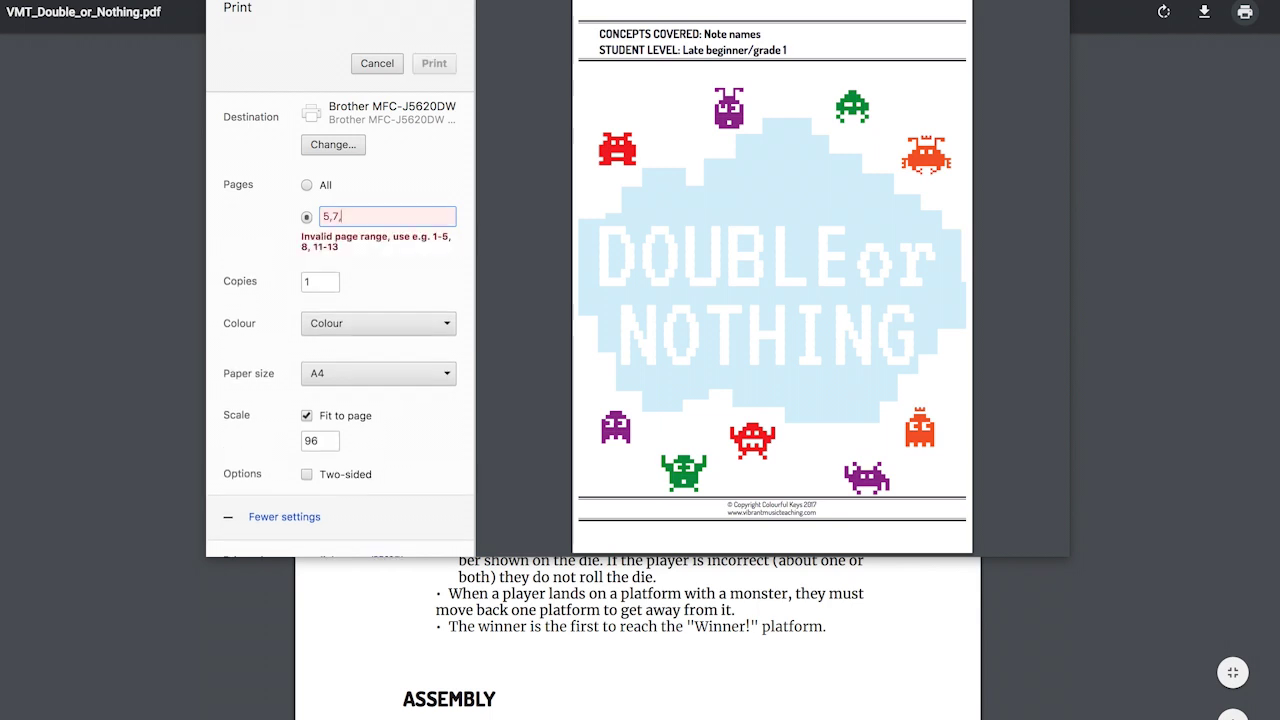
pyautogui.write('9')
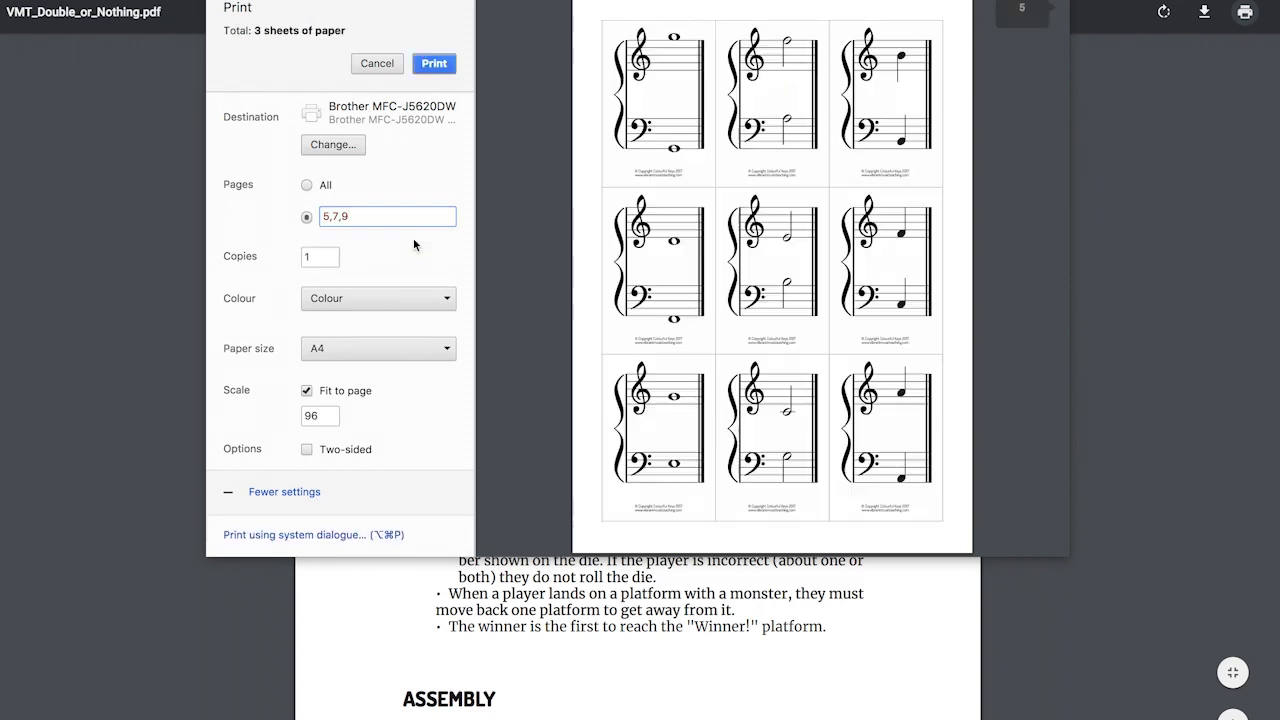
pyautogui.moveTo(772, 202)
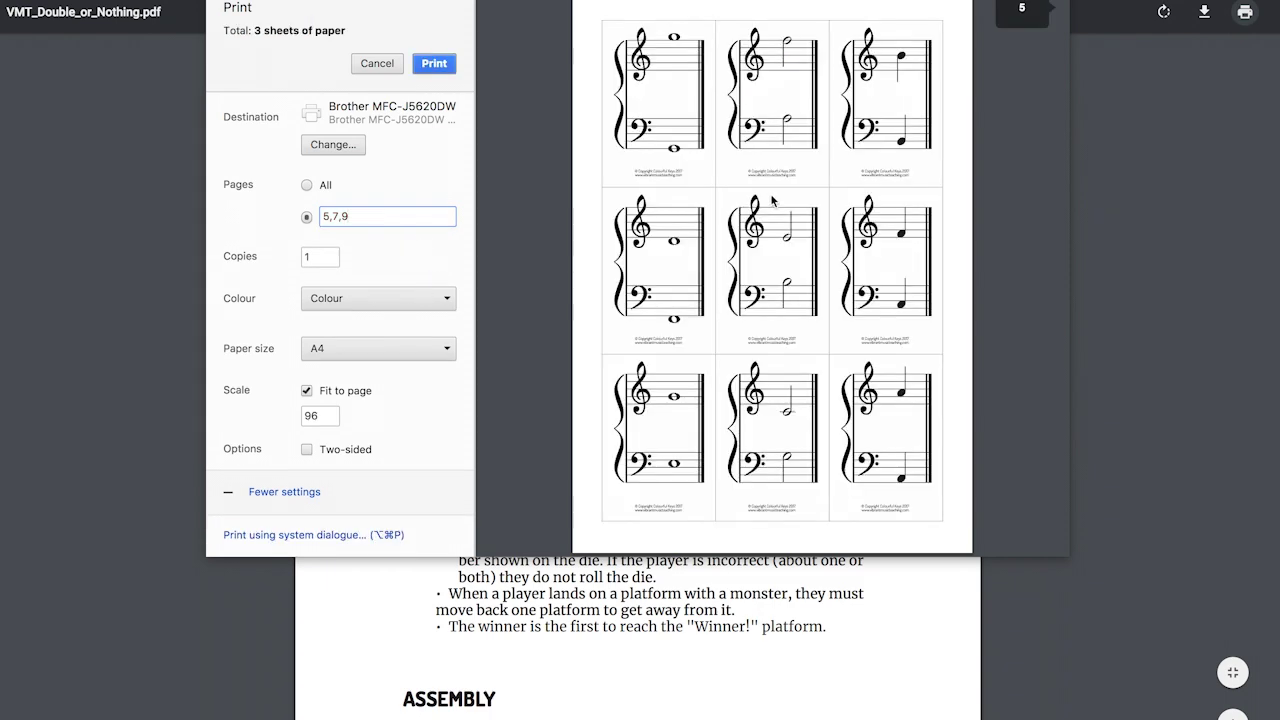
# Try Letter then A4 paper size and untick Fit to page.
pyautogui.scroll(-3)
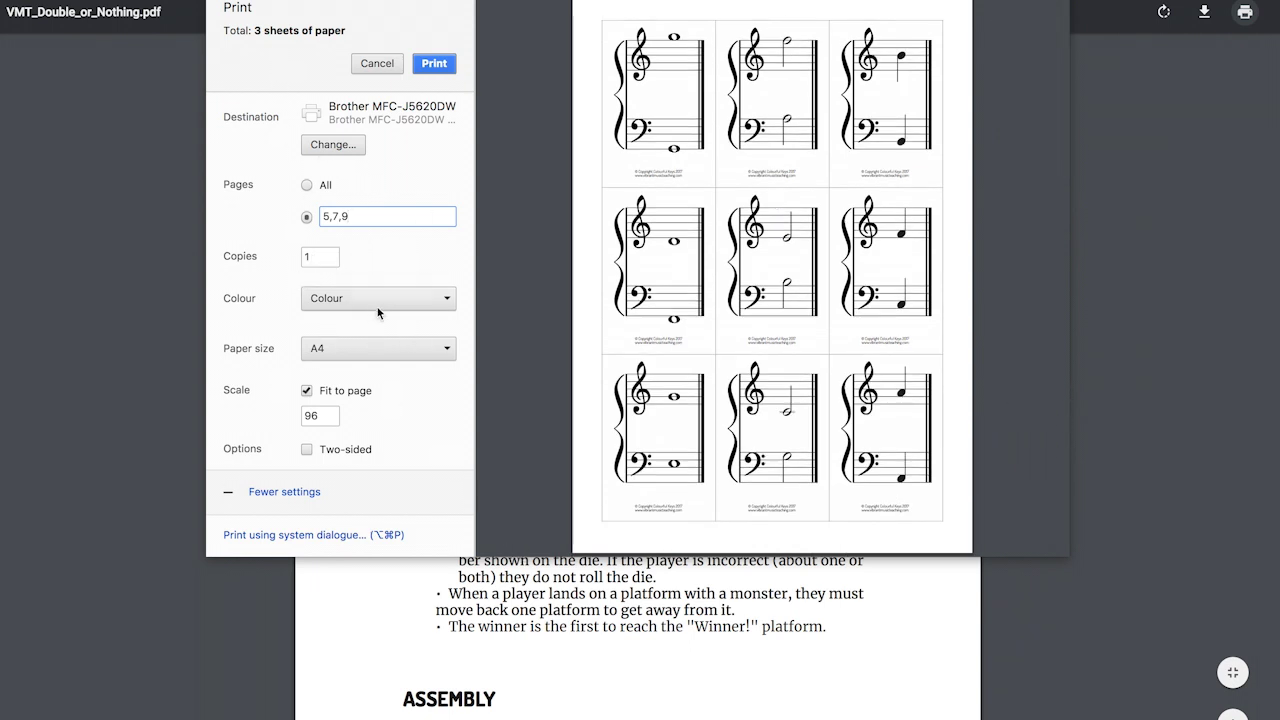
pyautogui.moveTo(400, 373)
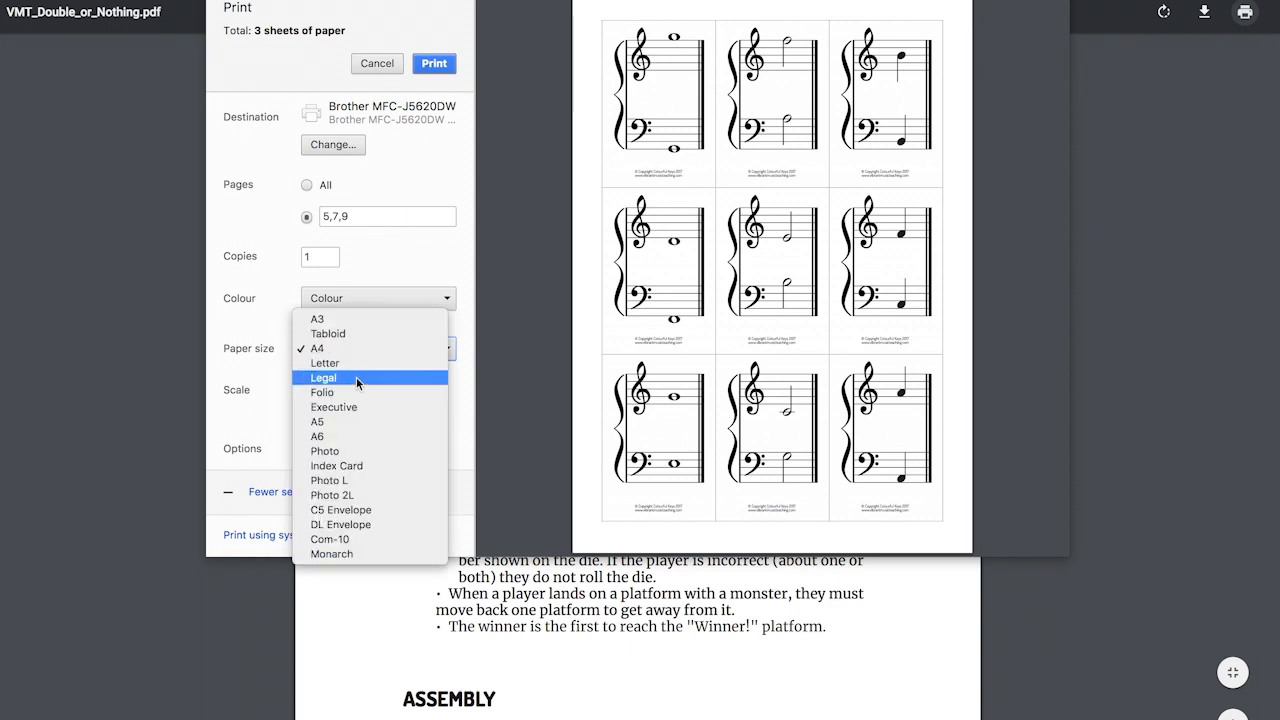
pyautogui.click(325, 362)
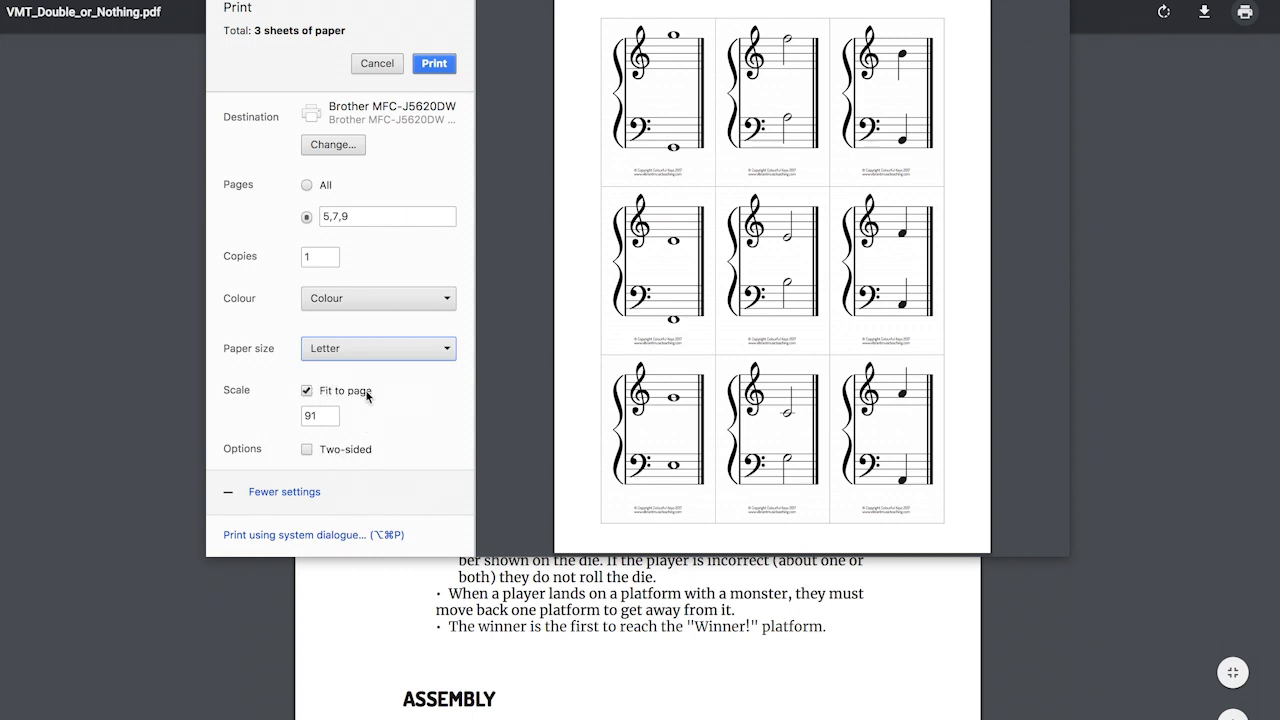
pyautogui.click(378, 348)
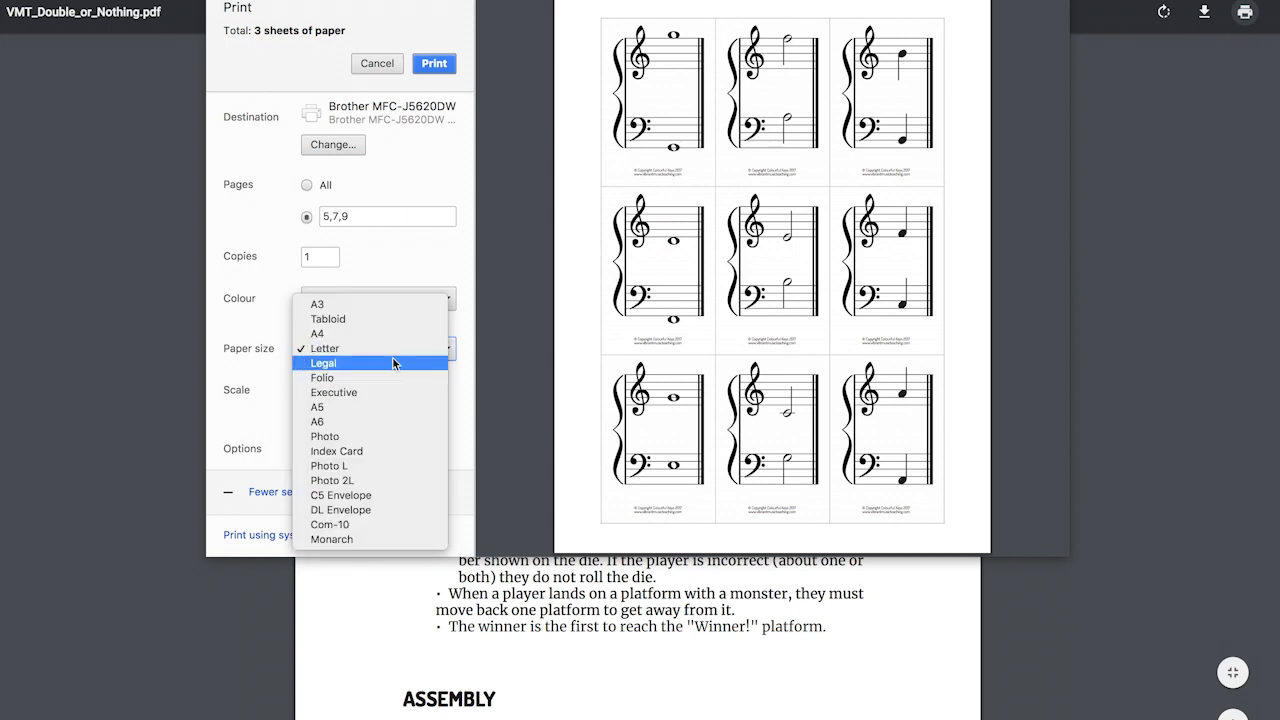
pyautogui.click(318, 333)
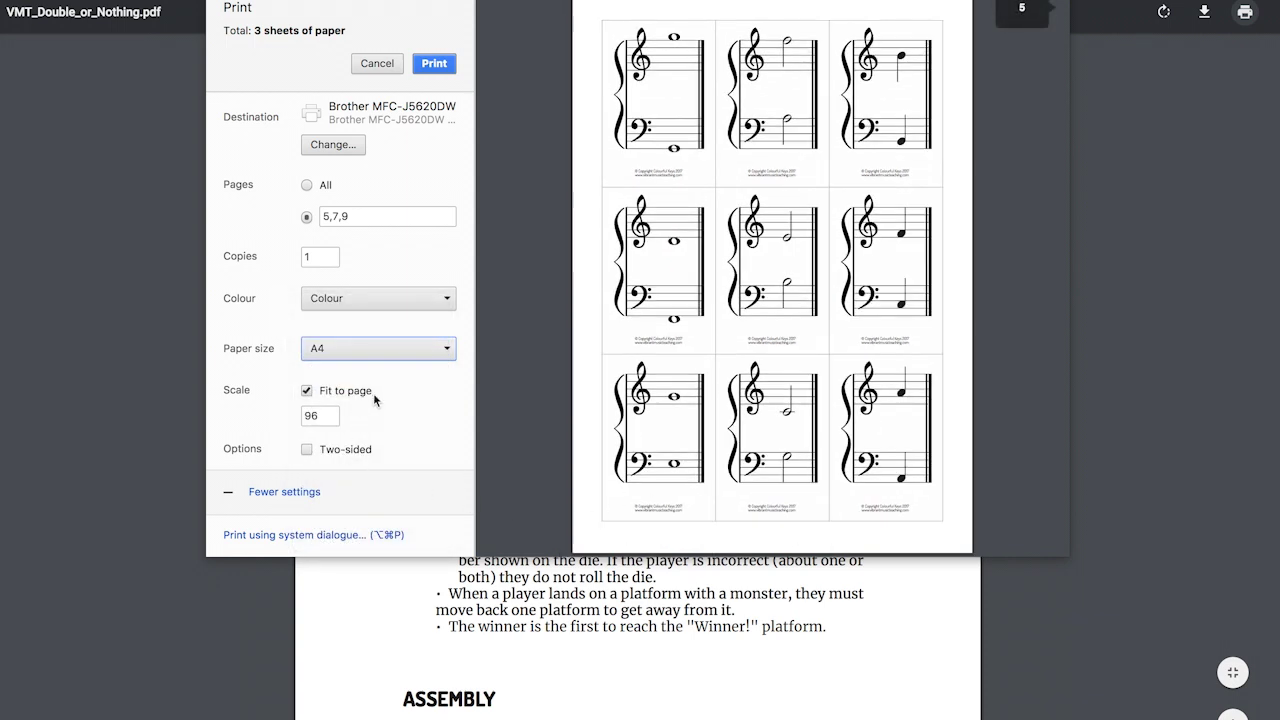
pyautogui.click(307, 390)
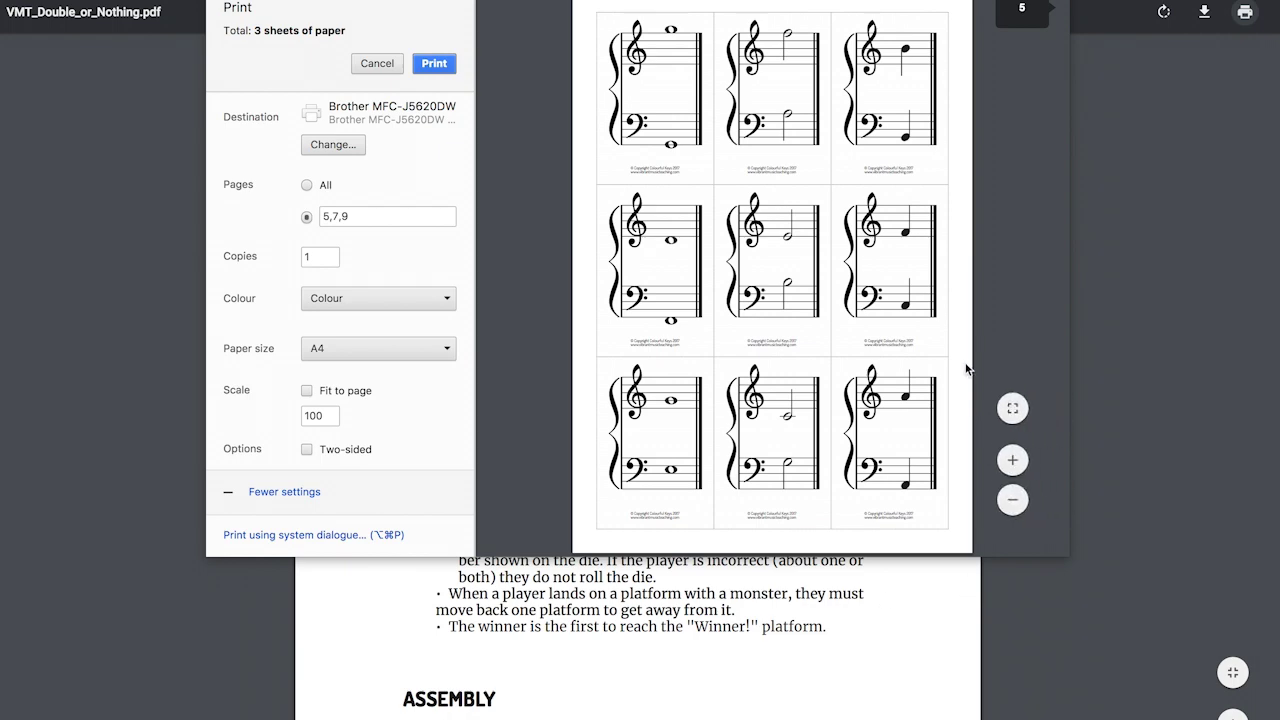
# Re-tick Fit to page, set Letter paper, and print pages 5, 7 and 9.
pyautogui.scroll(-3)
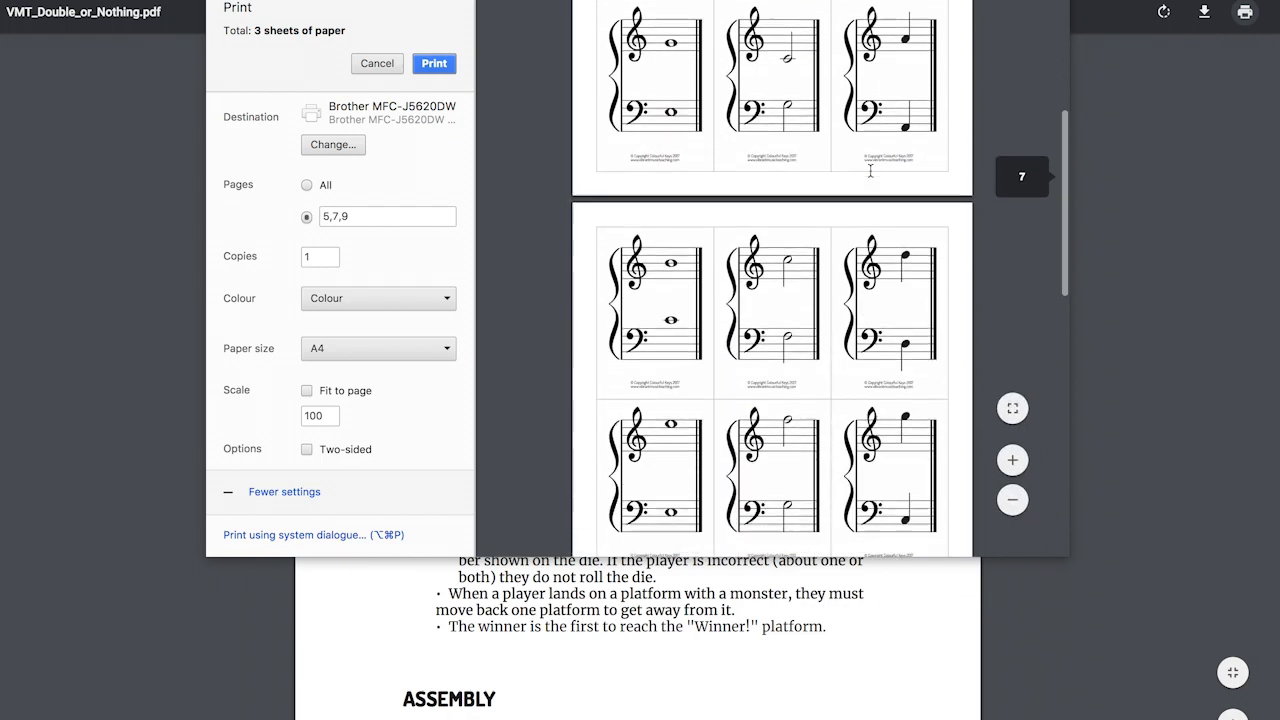
pyautogui.scroll(-3)
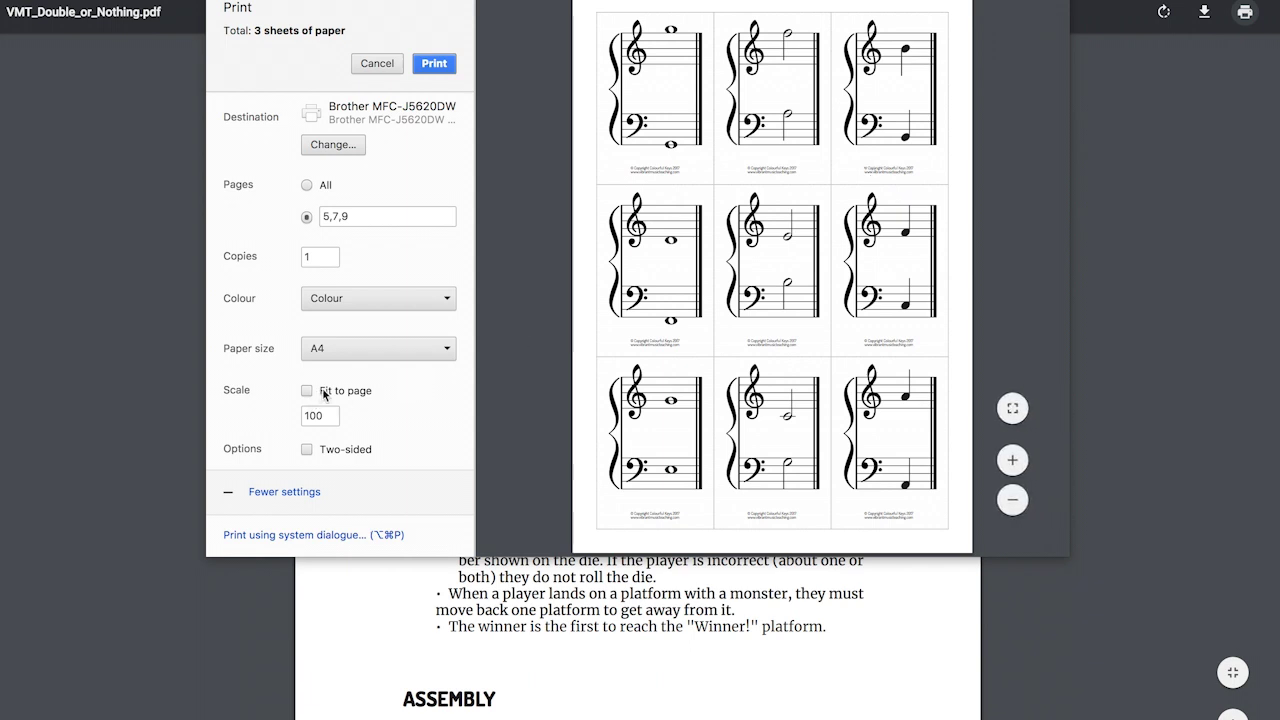
pyautogui.click(306, 390)
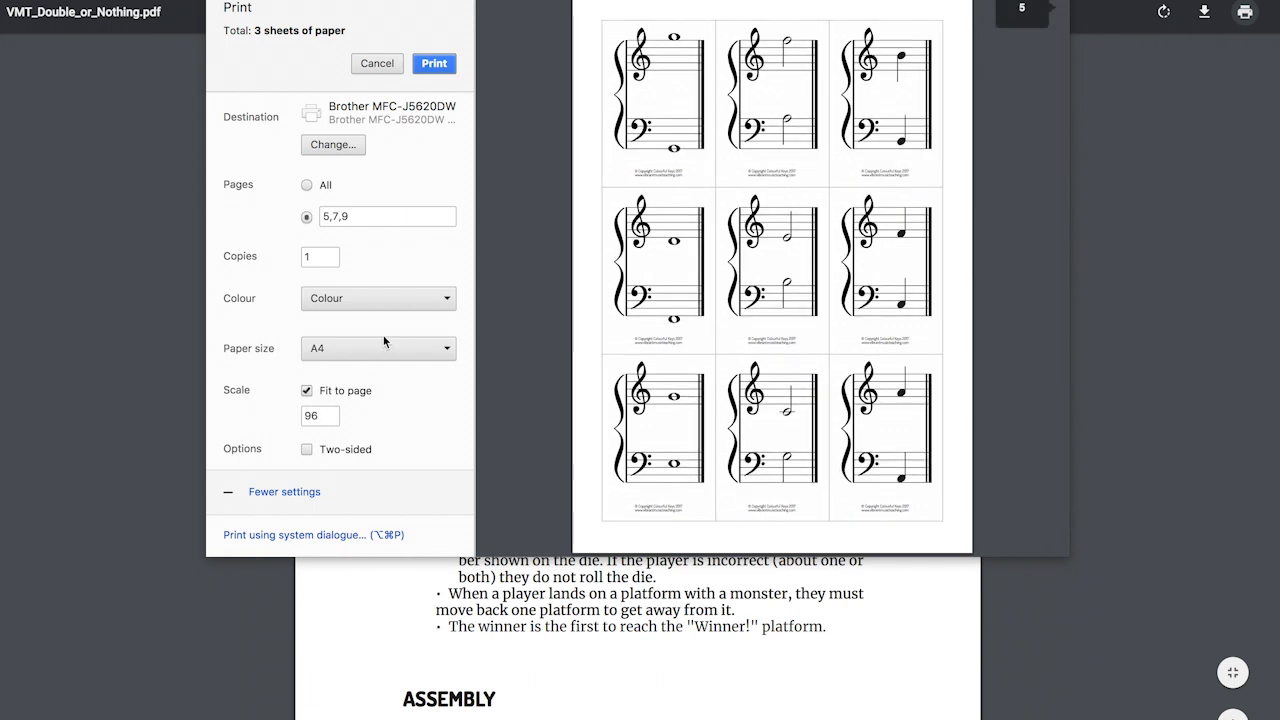
pyautogui.click(378, 348)
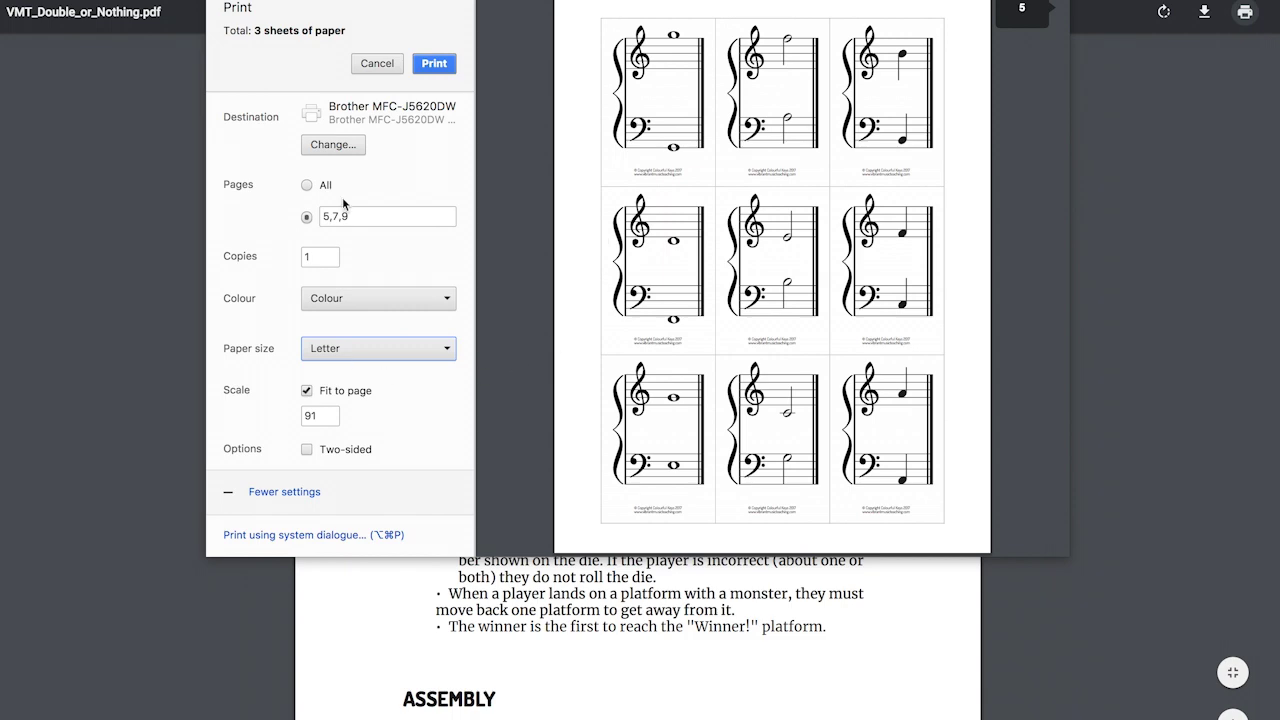
pyautogui.click(377, 63)
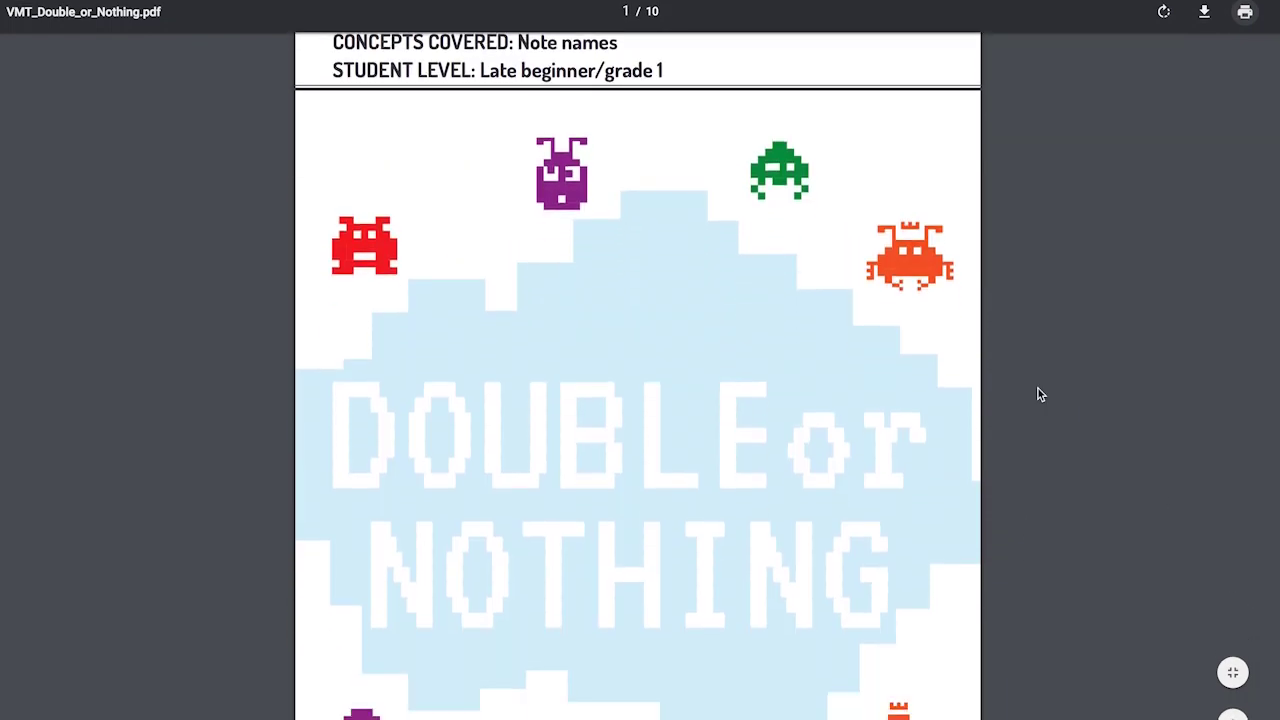
pyautogui.scroll(-3)
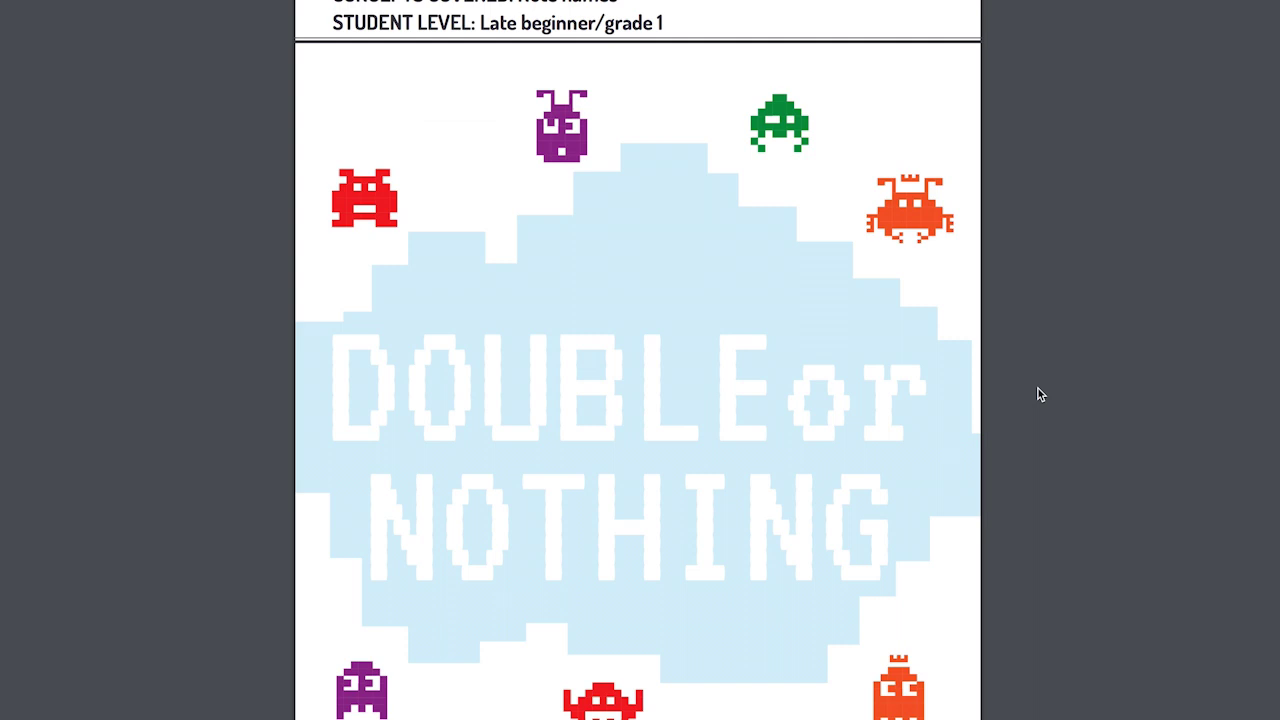
pyautogui.scroll(-3)
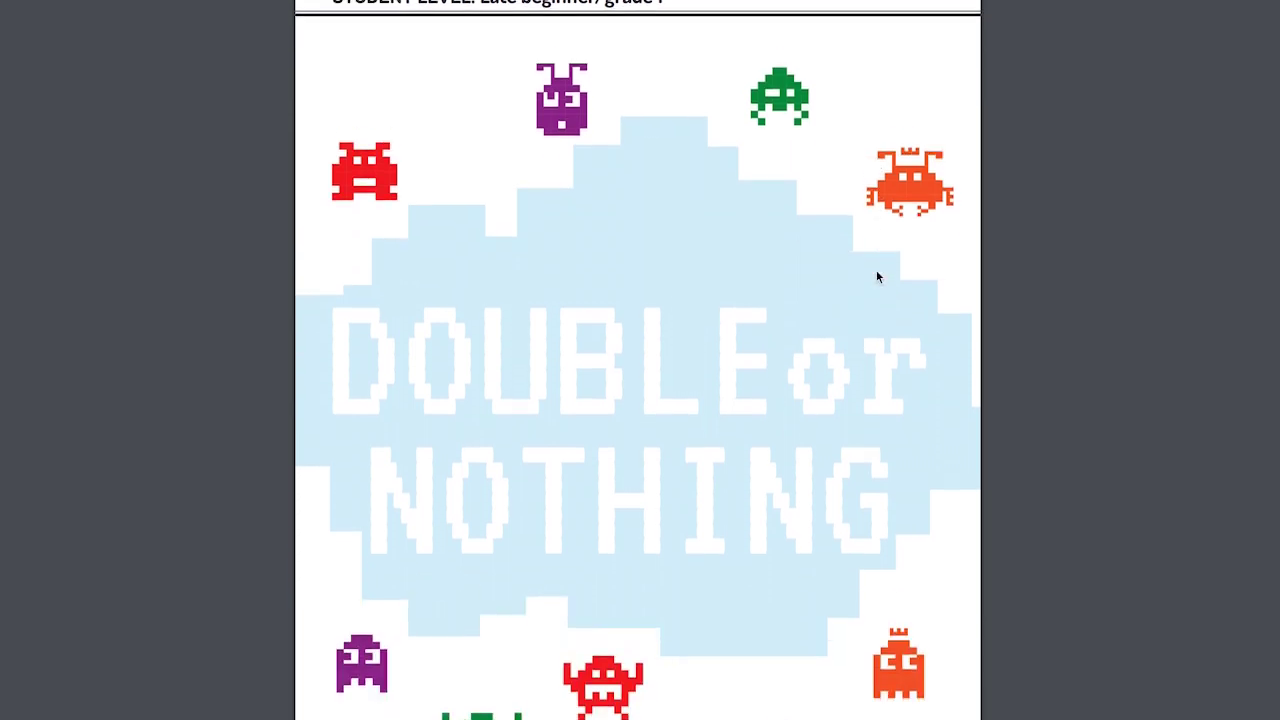
pyautogui.scroll(-3)
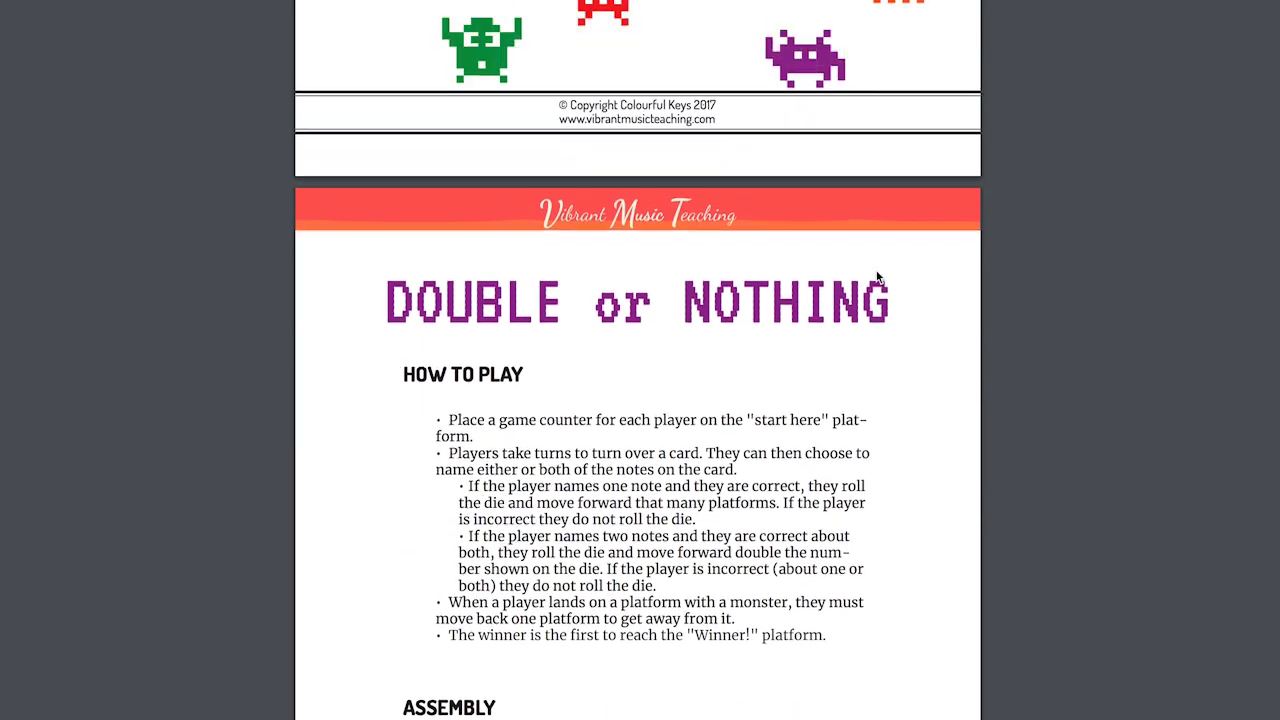
pyautogui.scroll(3)
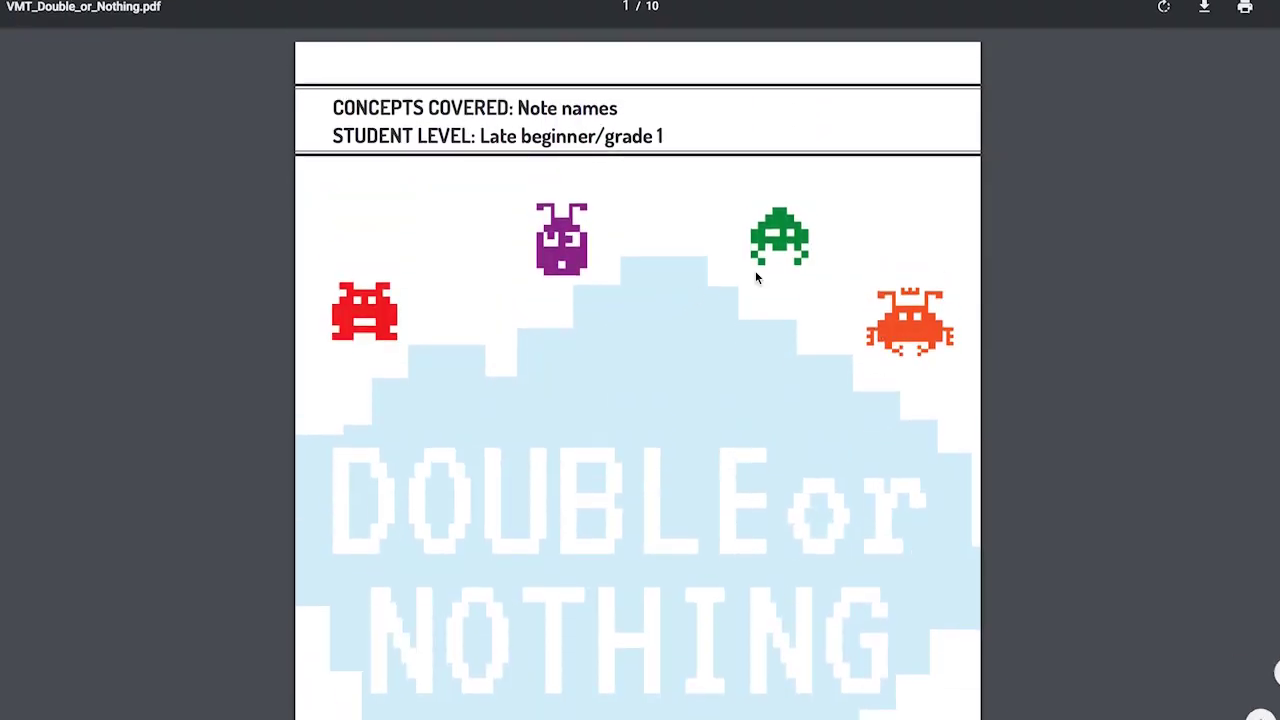
# Print only page 1, the title page, as a custom range.
pyautogui.click(1245, 8)
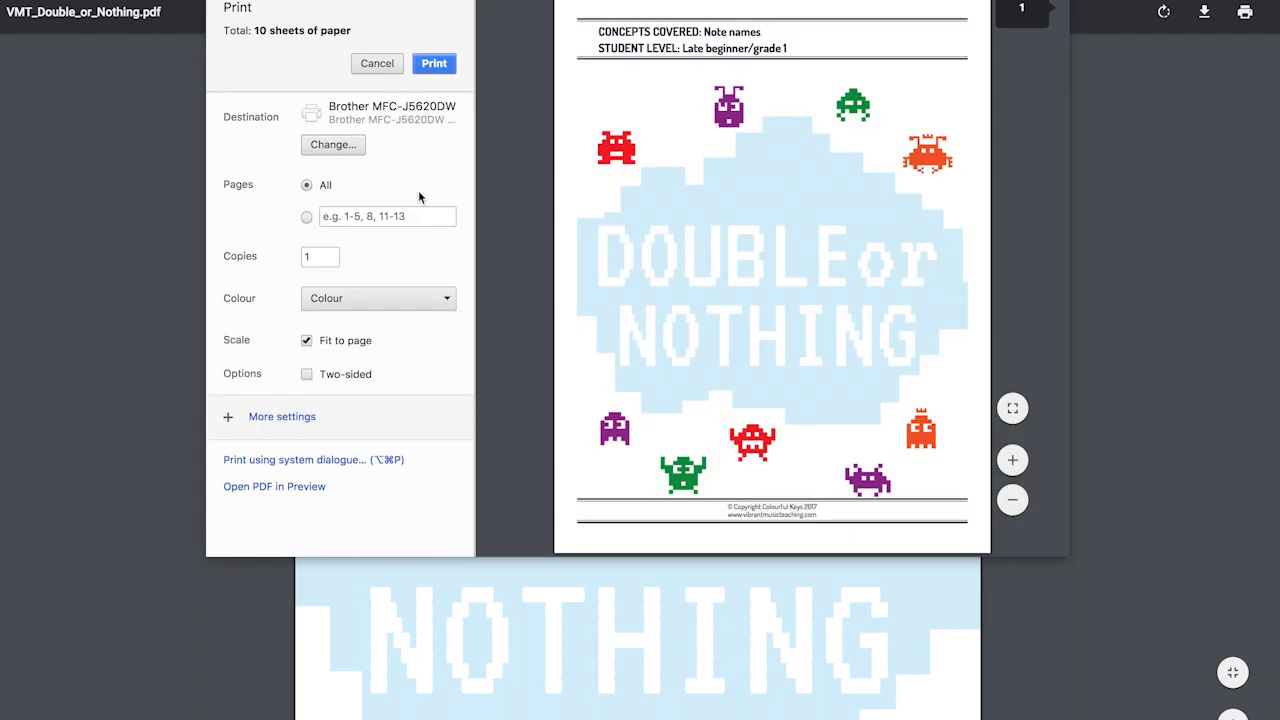
pyautogui.click(387, 216)
pyautogui.write('1')
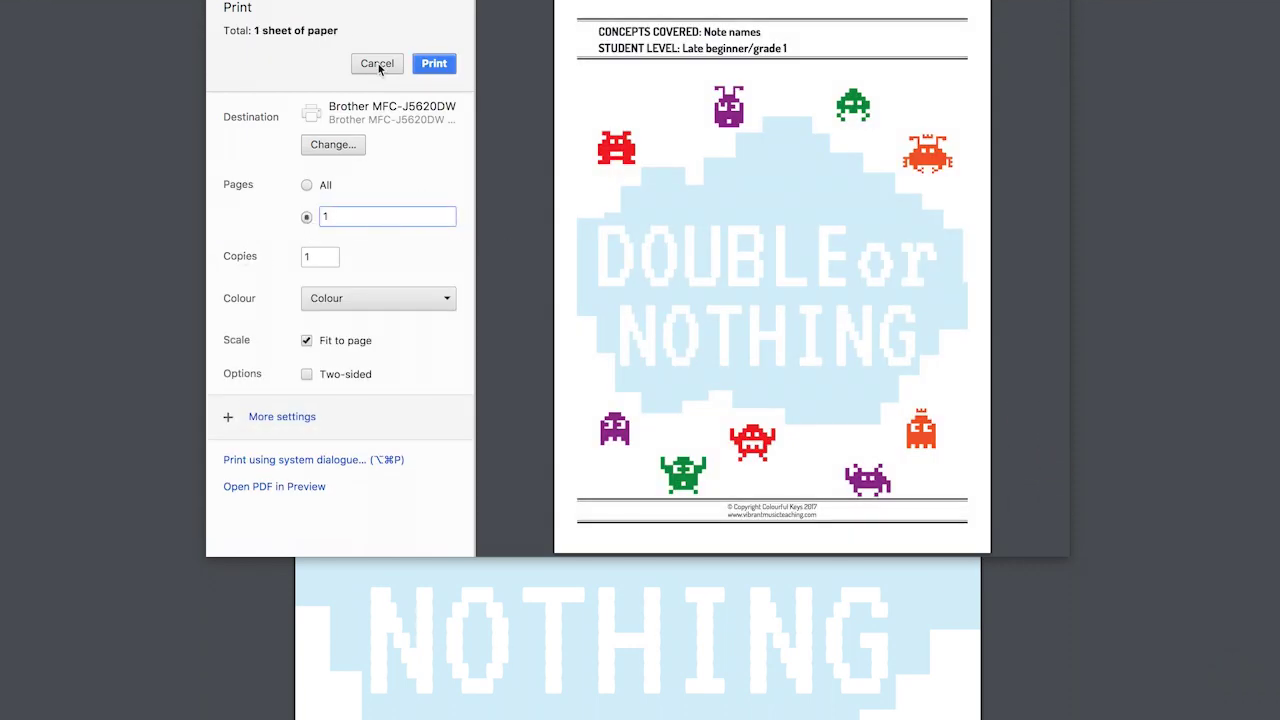
pyautogui.click(377, 63)
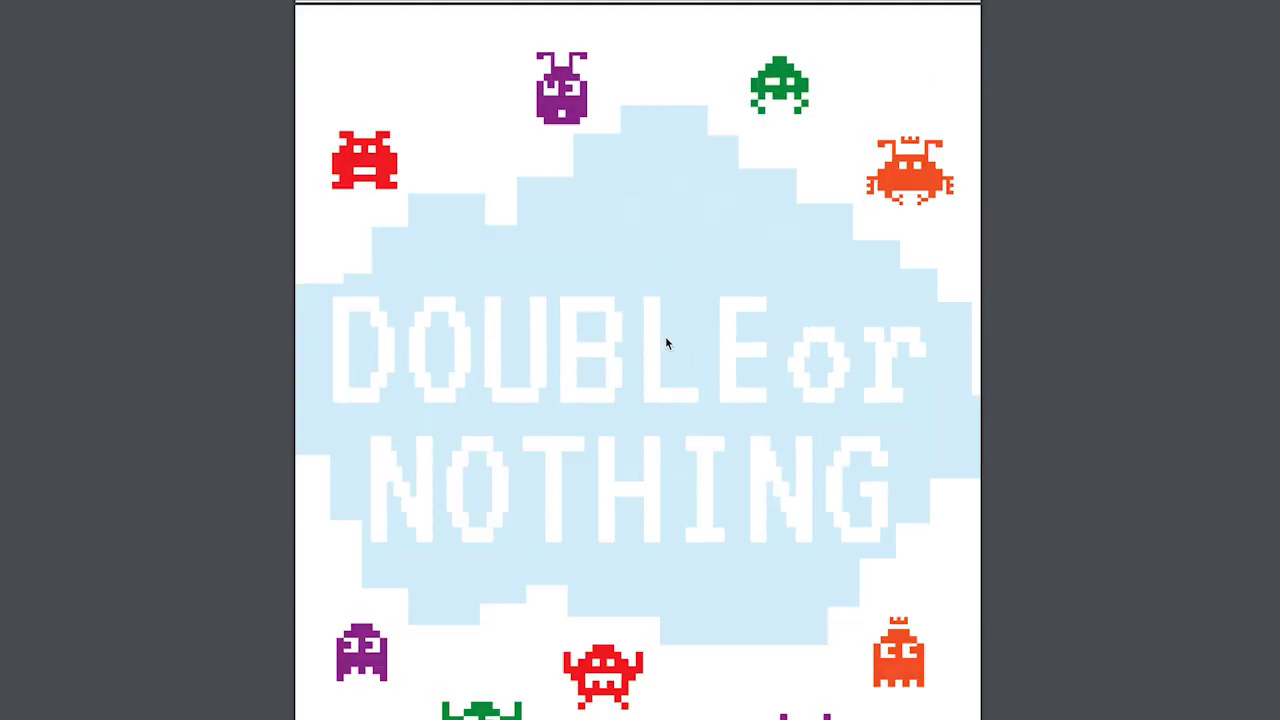
pyautogui.scroll(-3)
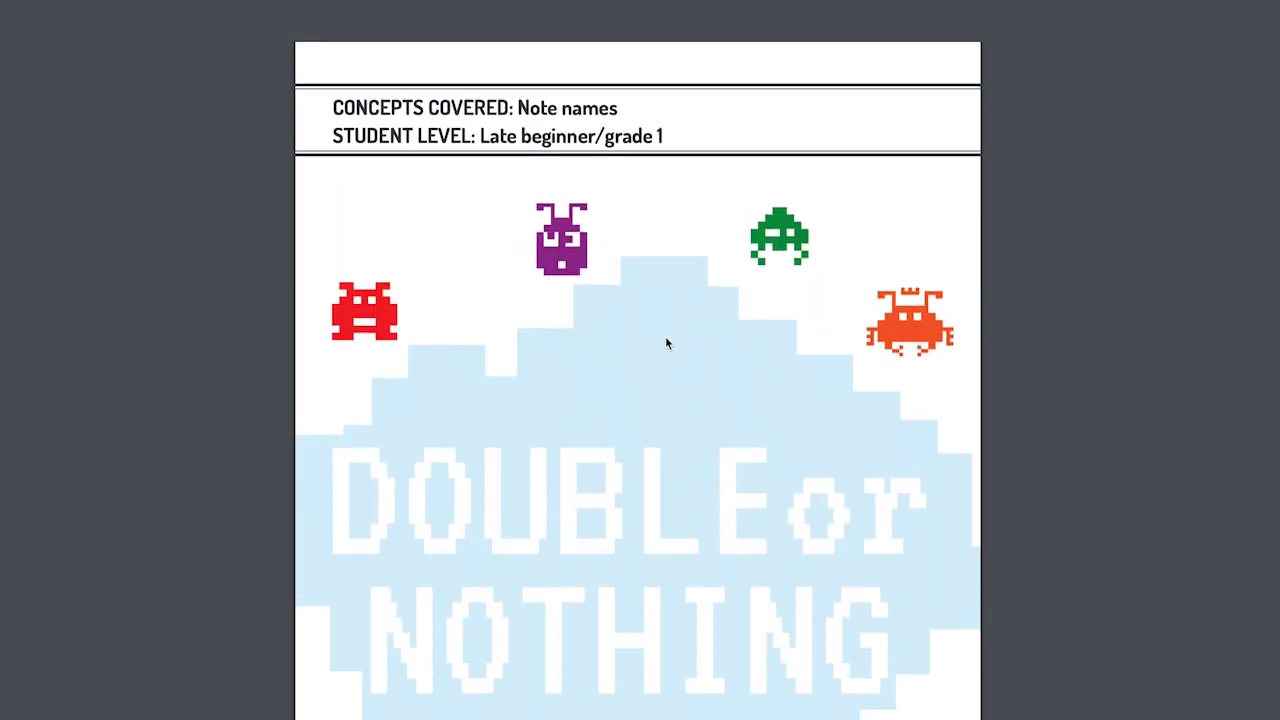